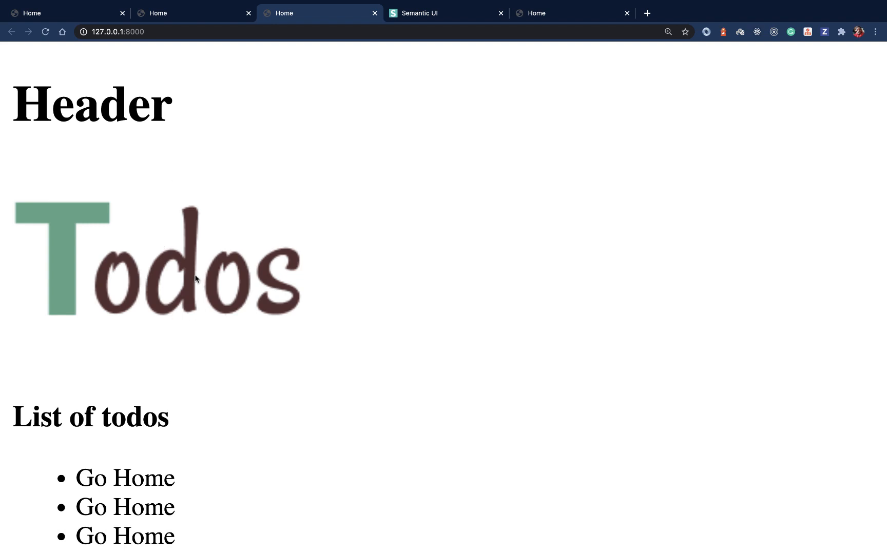
mouse_move(225, 211)
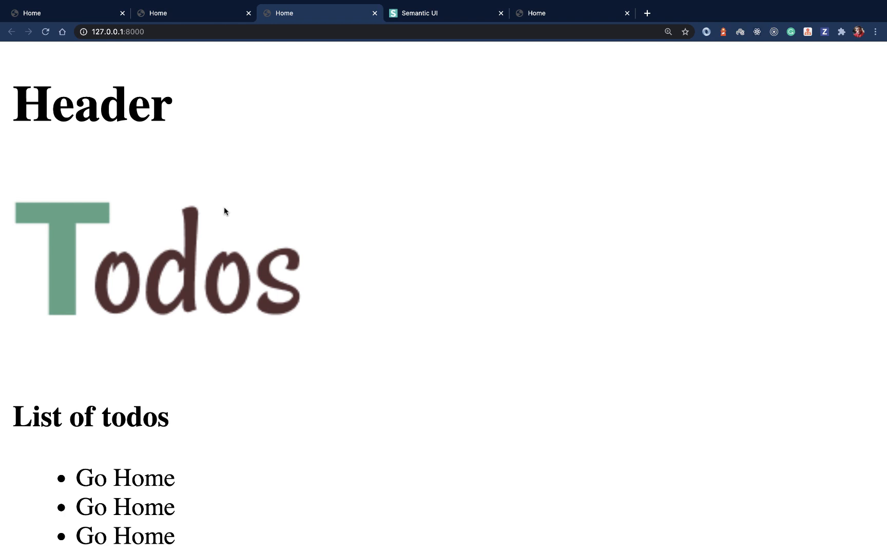
mouse_move(334, 125)
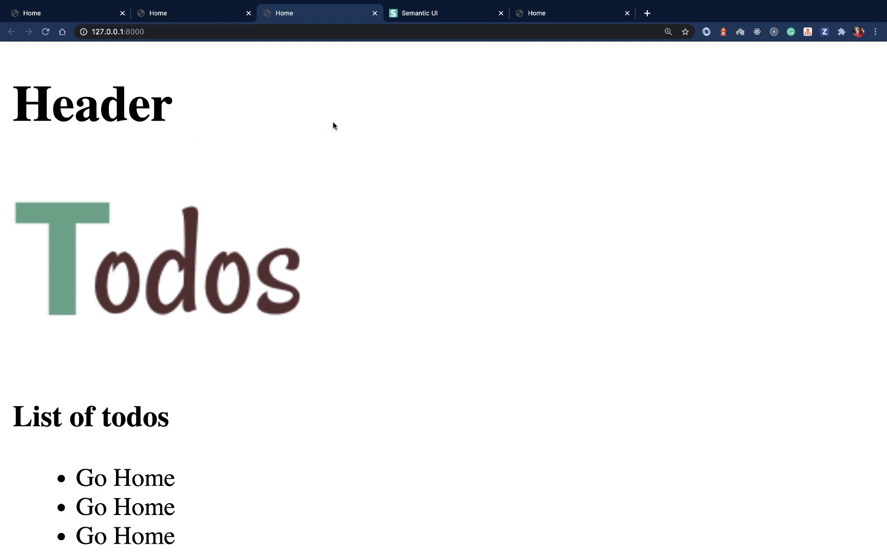
mouse_move(240, 100)
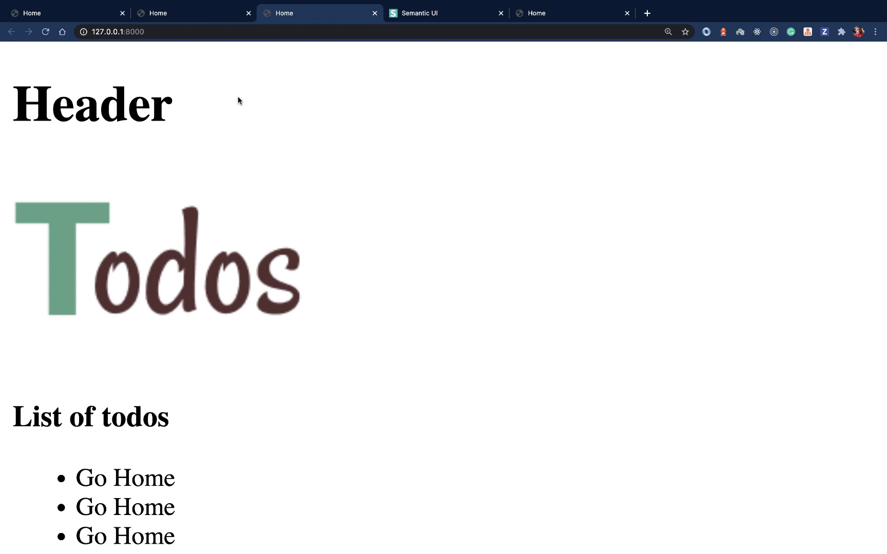
mouse_move(316, 105)
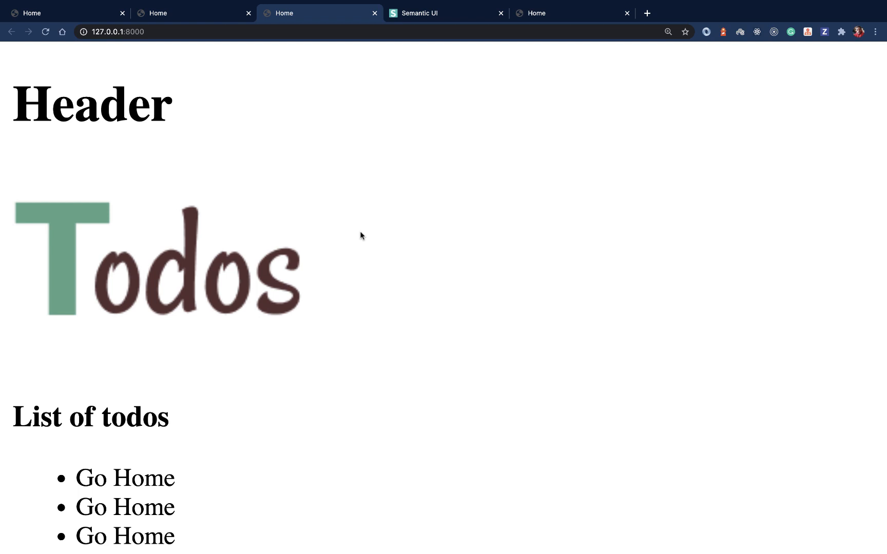
mouse_move(226, 480)
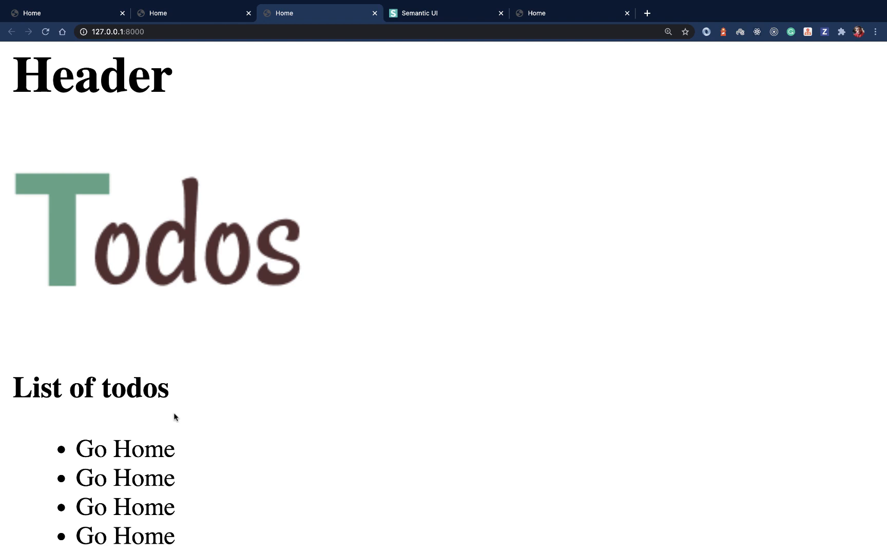
mouse_move(447, 12)
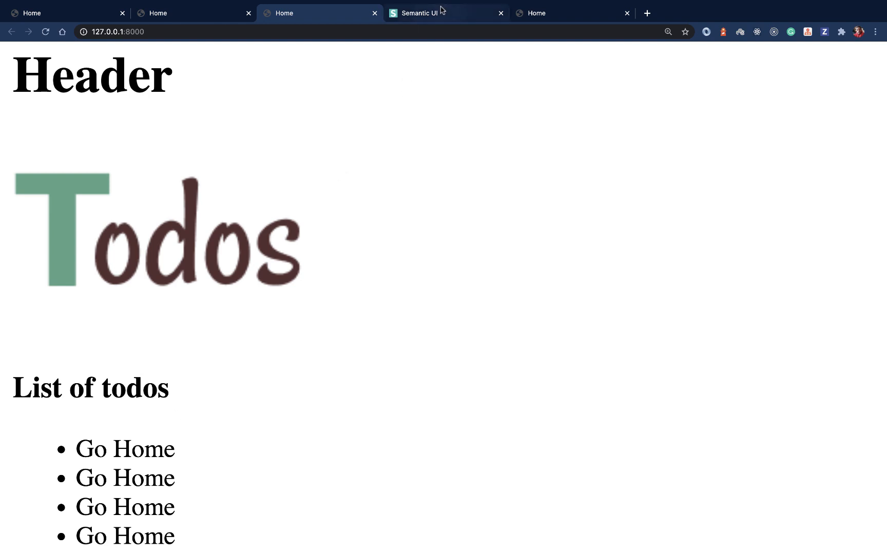
- Open the Semantic UI Getting Started docs in Chrome and scroll through them
click(428, 13)
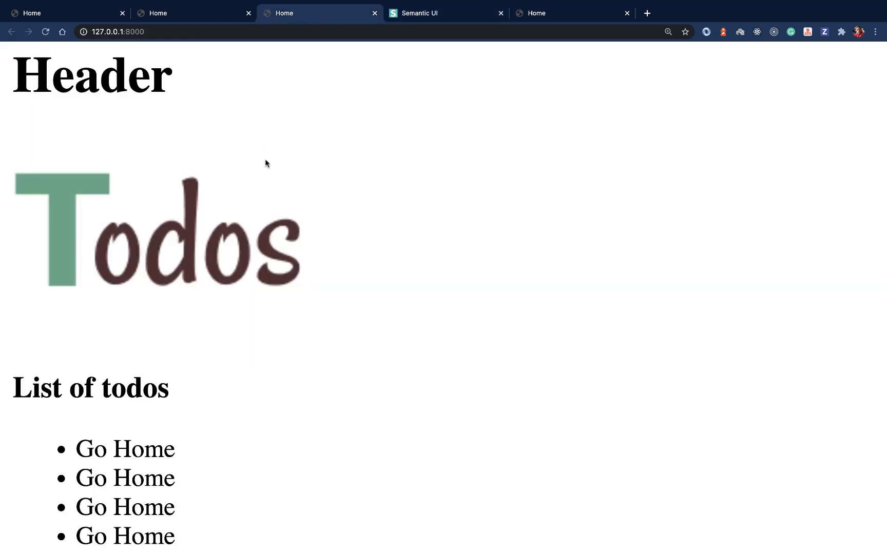
mouse_move(277, 180)
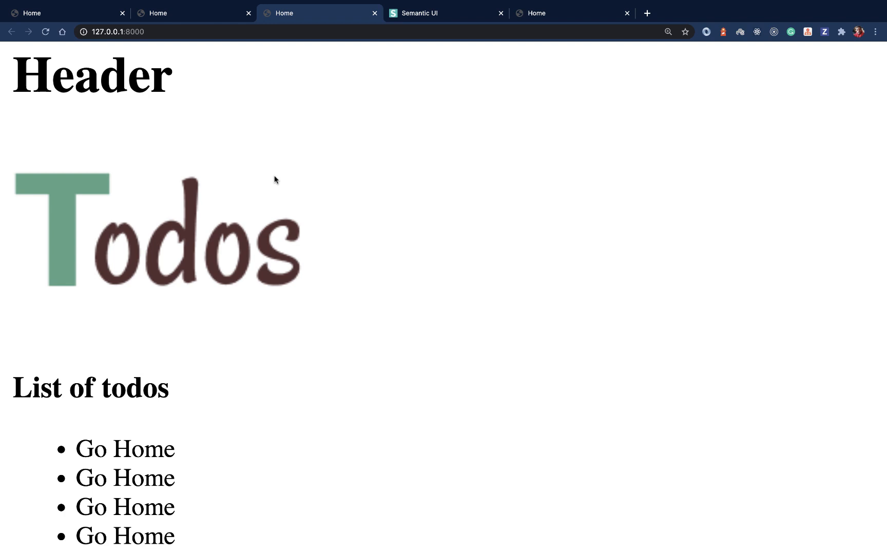
mouse_move(290, 88)
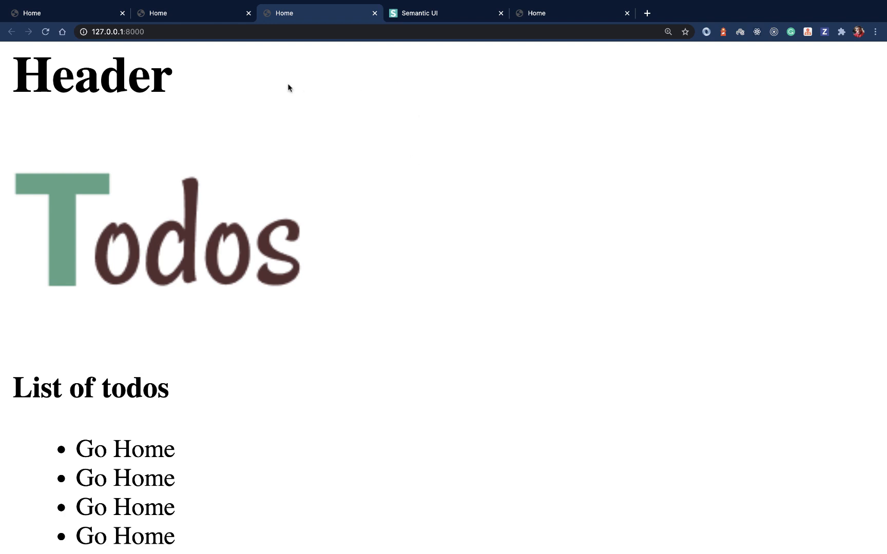
click(428, 13)
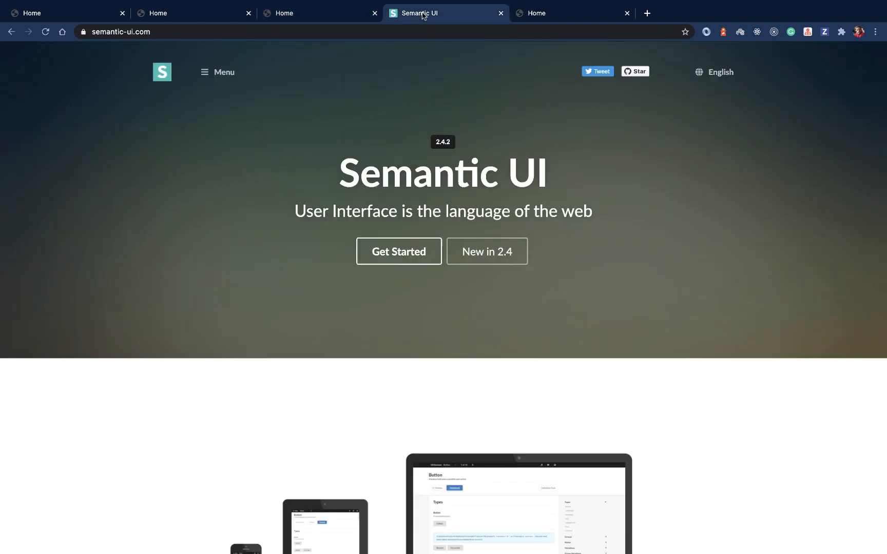
click(399, 251)
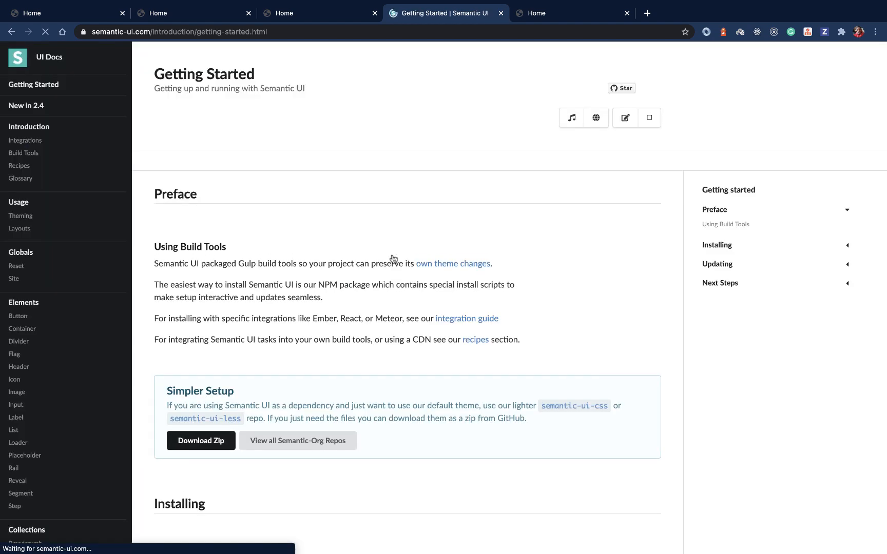
scroll(down, 3)
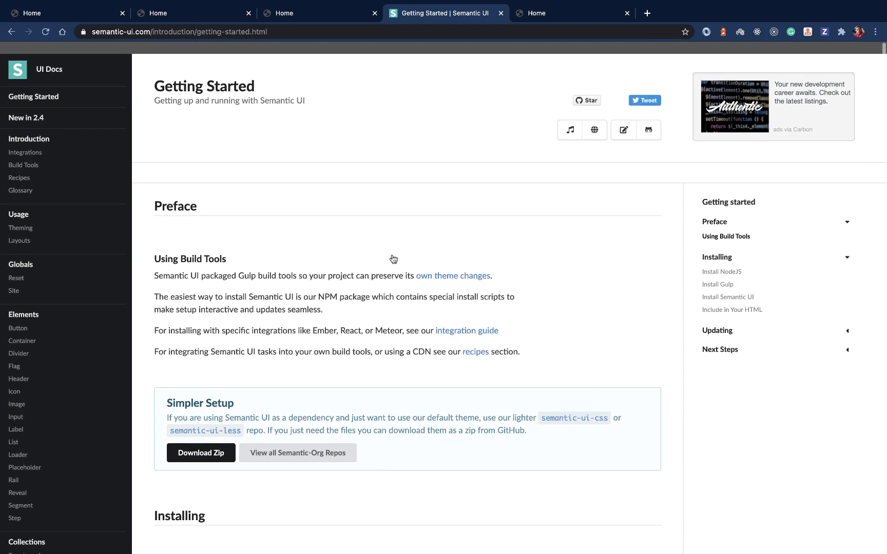
- Search the web for 'semantic ui cdn' from the last tab
click(555, 13)
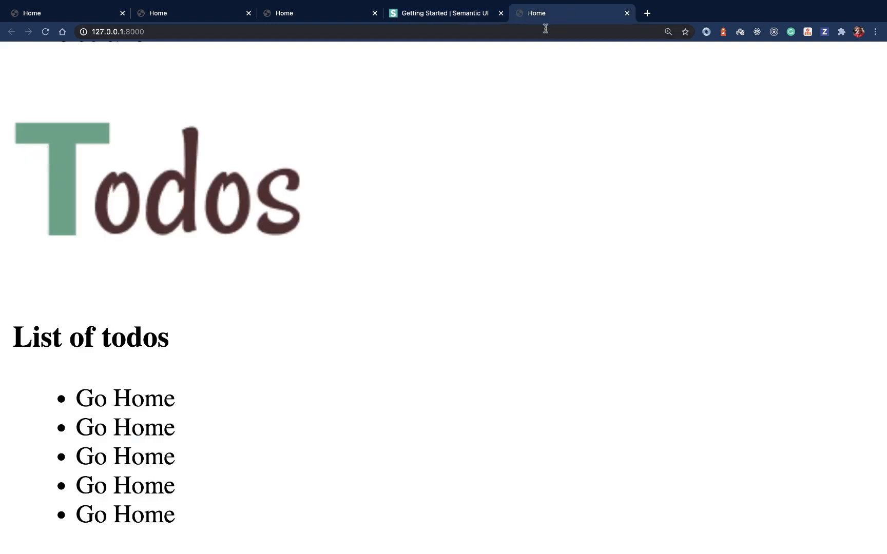
text(semantic ui cdn c)
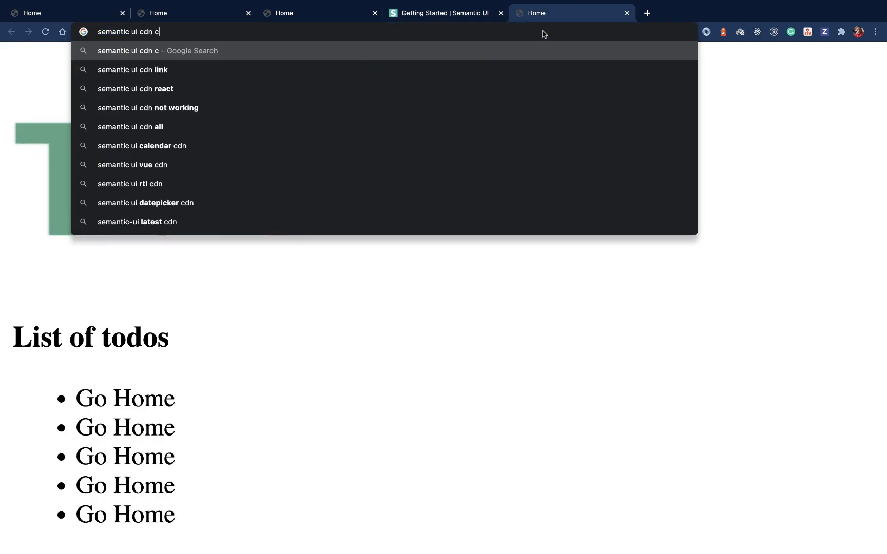
key(Enter)
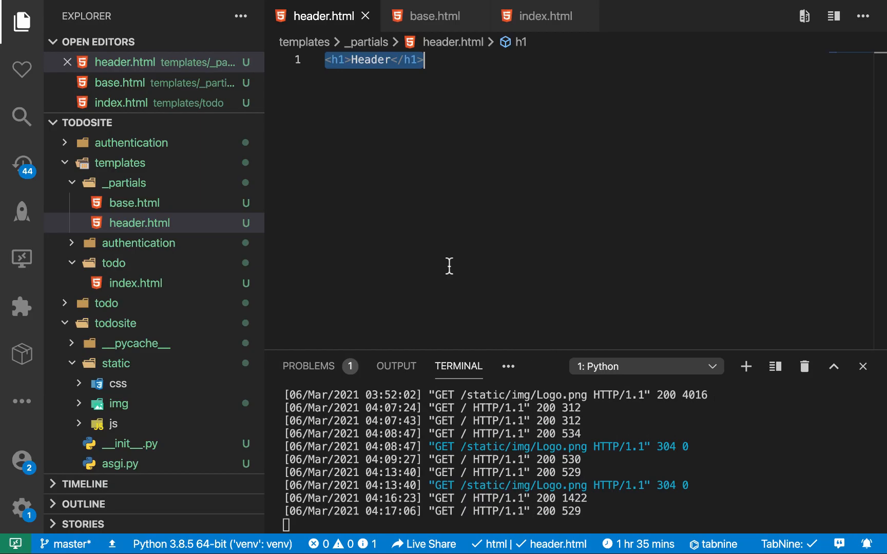
click(431, 15)
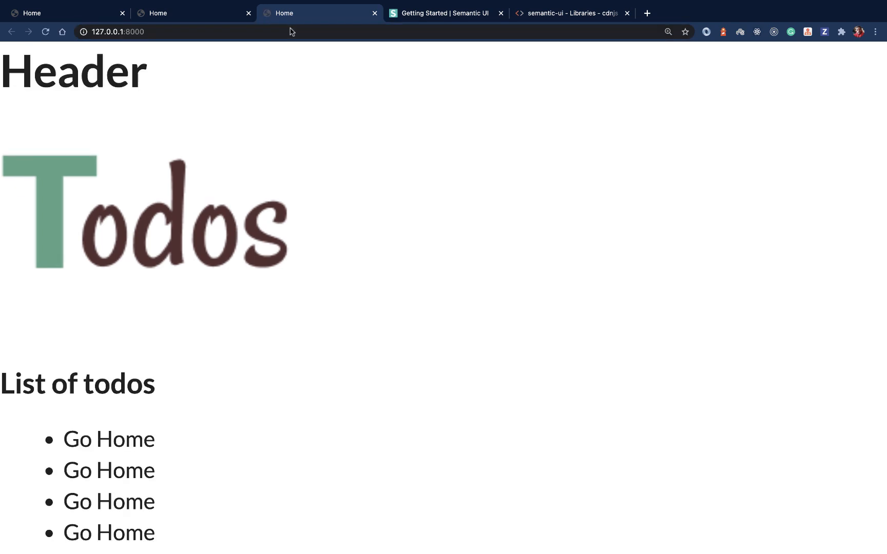
- View the restyled todo home page and try its Create Todo menu button
scroll(down, 3)
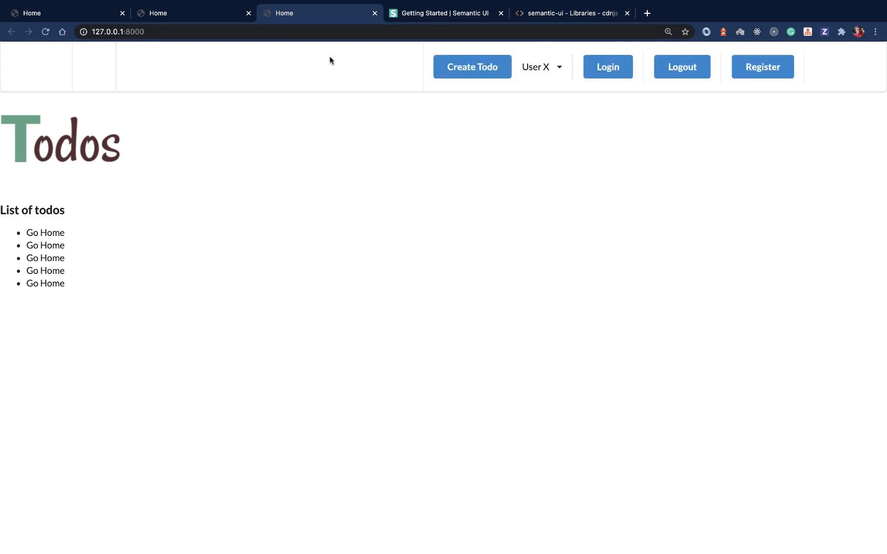
click(541, 66)
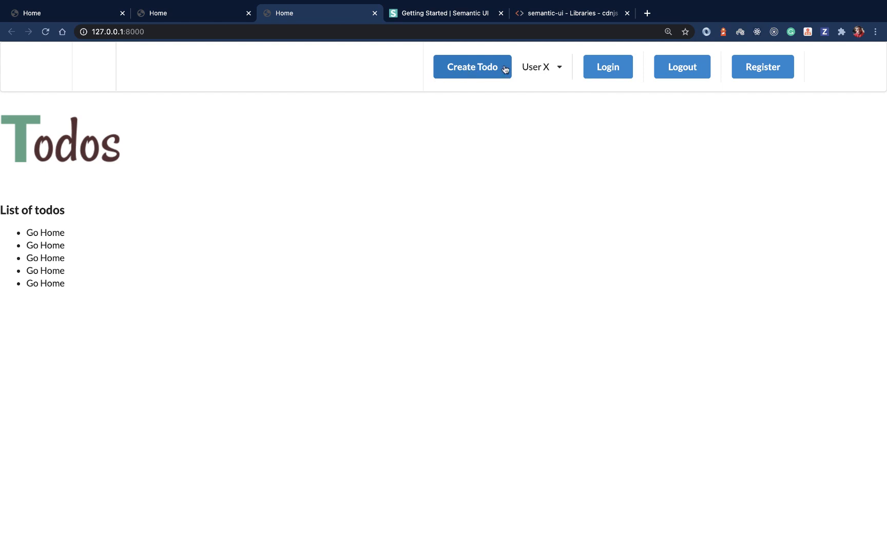
mouse_move(364, 96)
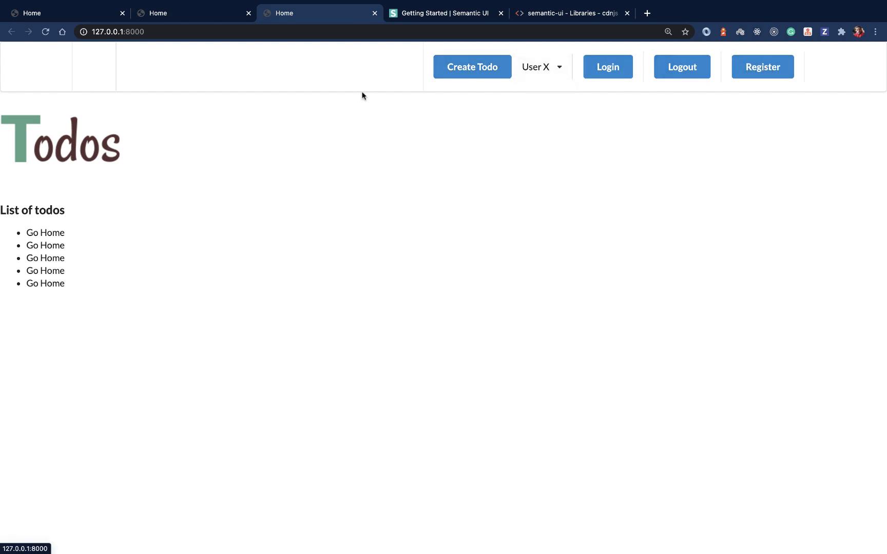
mouse_move(208, 178)
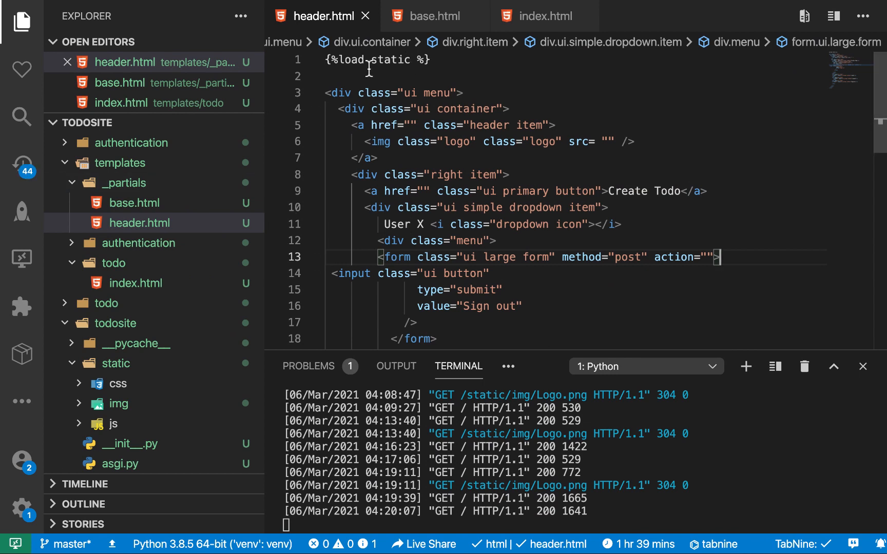
mouse_move(536, 191)
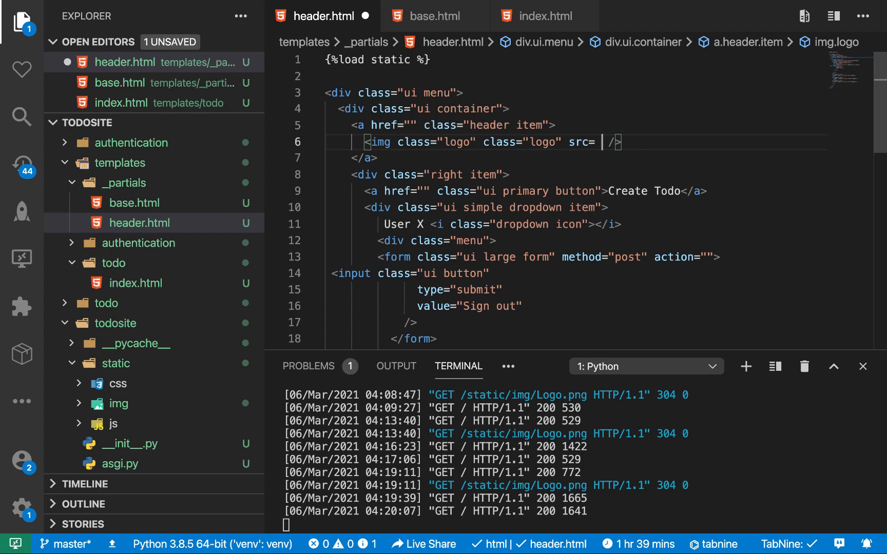
- Set the header logo's img src to {% static 'img/Logo.png' %}
text({%})
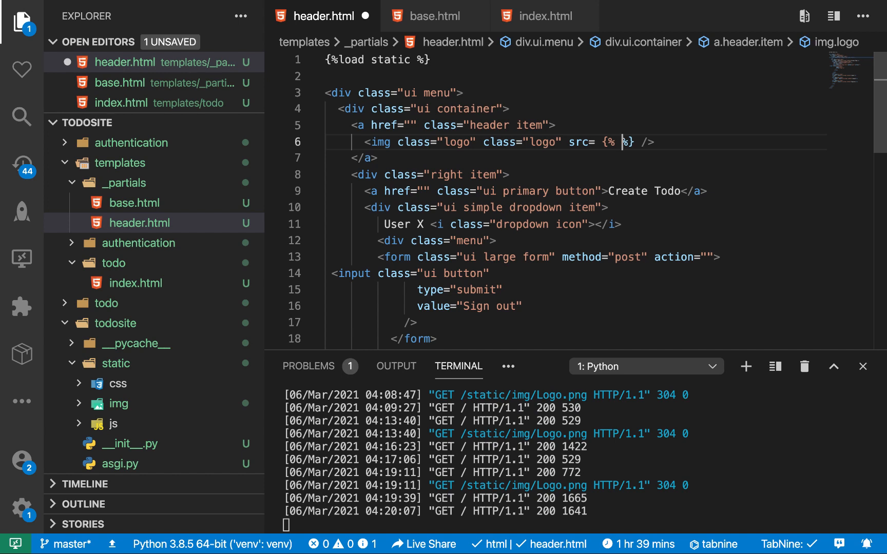
text(static)
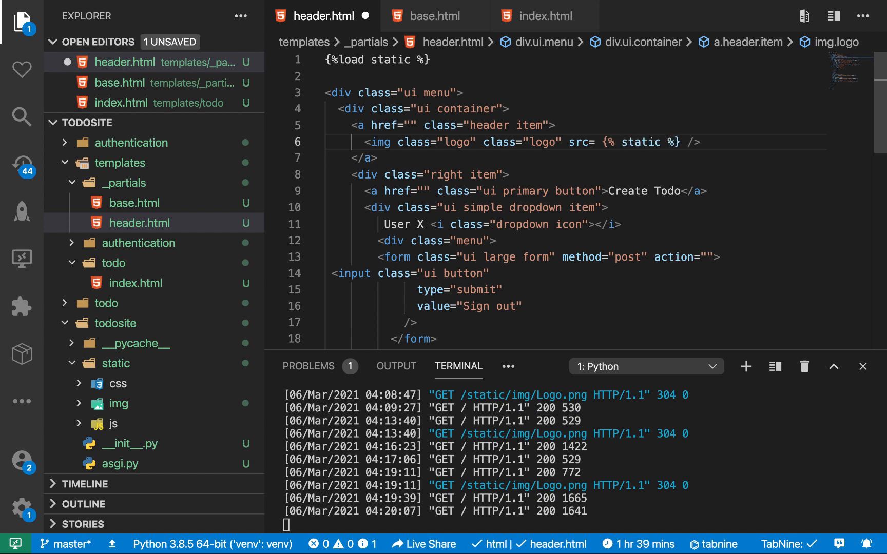
text('')
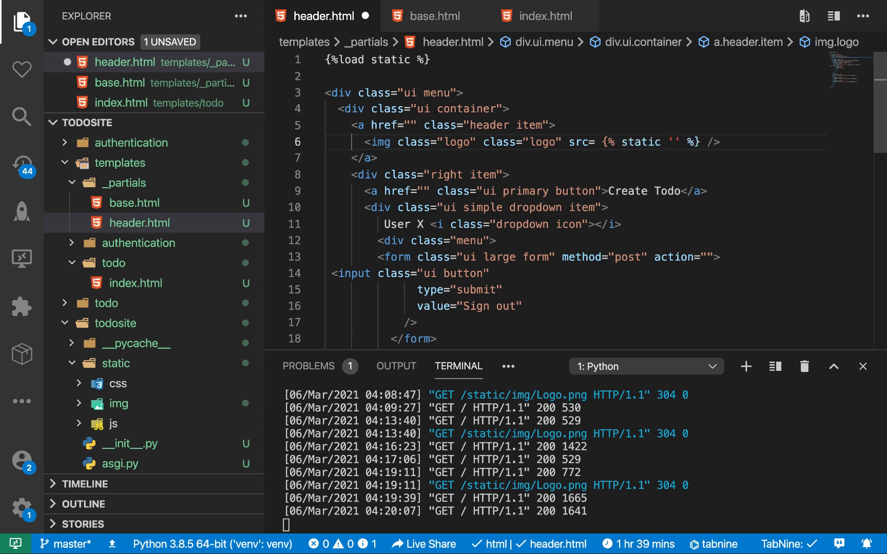
text(im)
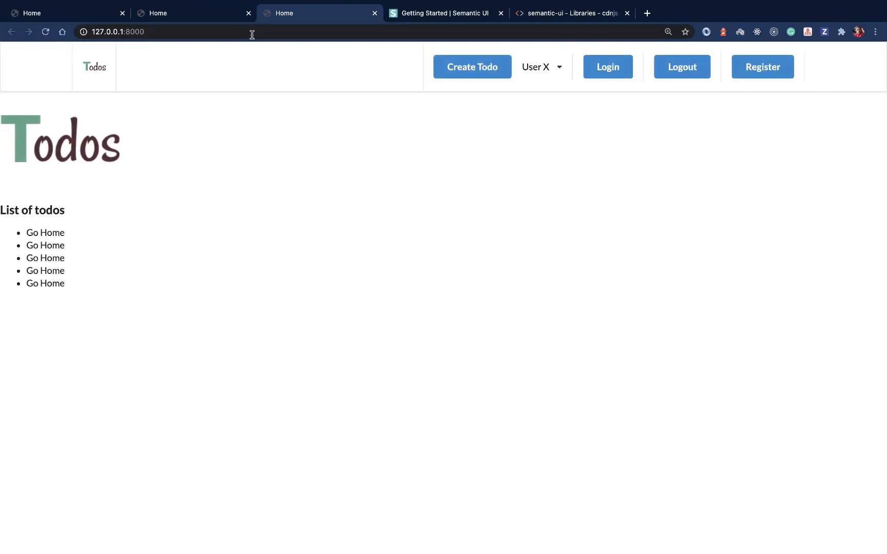
mouse_move(314, 225)
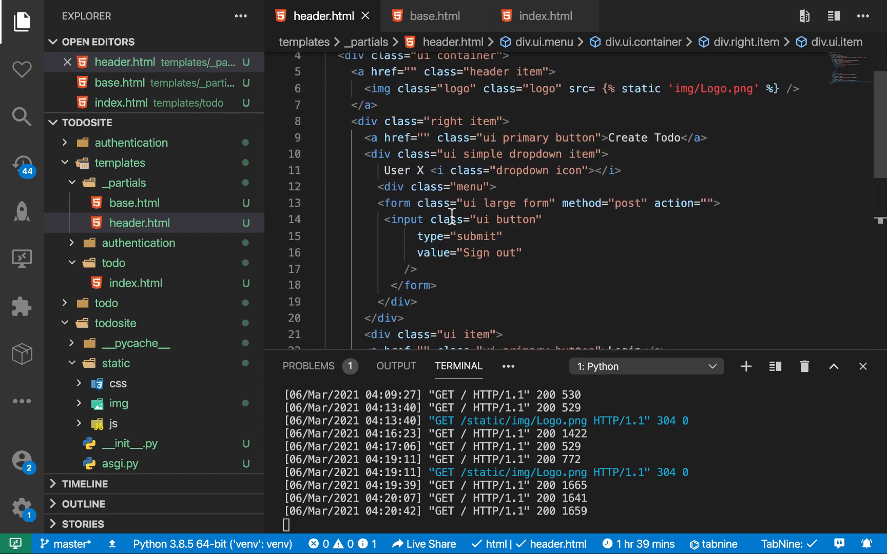
- Add Login, Logout and Register button items after the sign-out form and save header.html
scroll(down, 3)
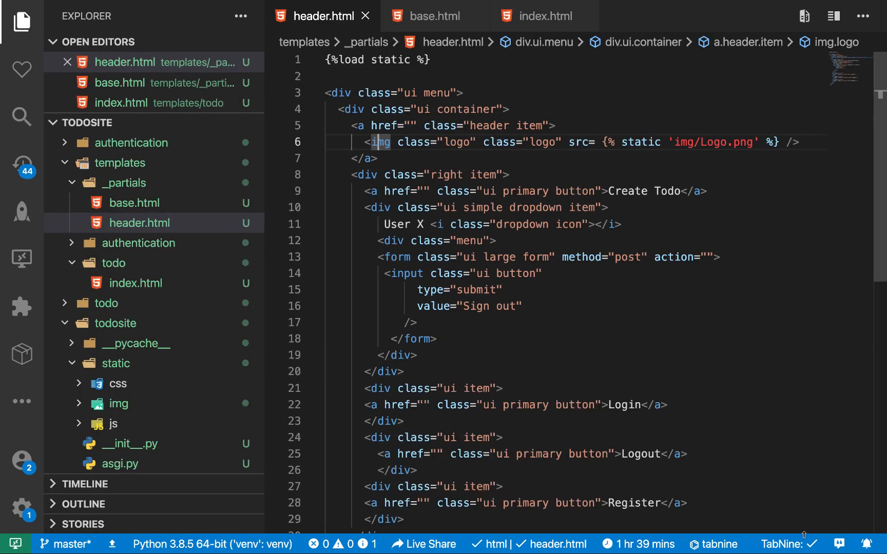
click(436, 339)
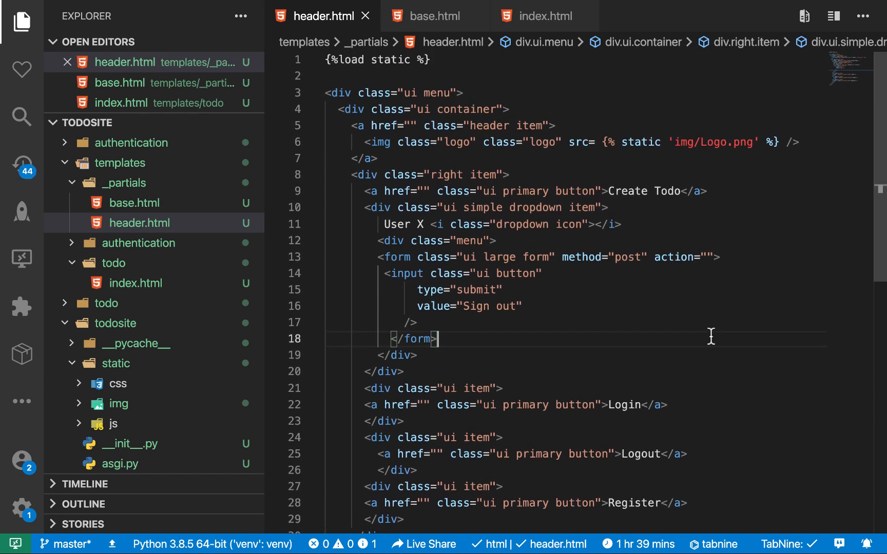
mouse_move(485, 107)
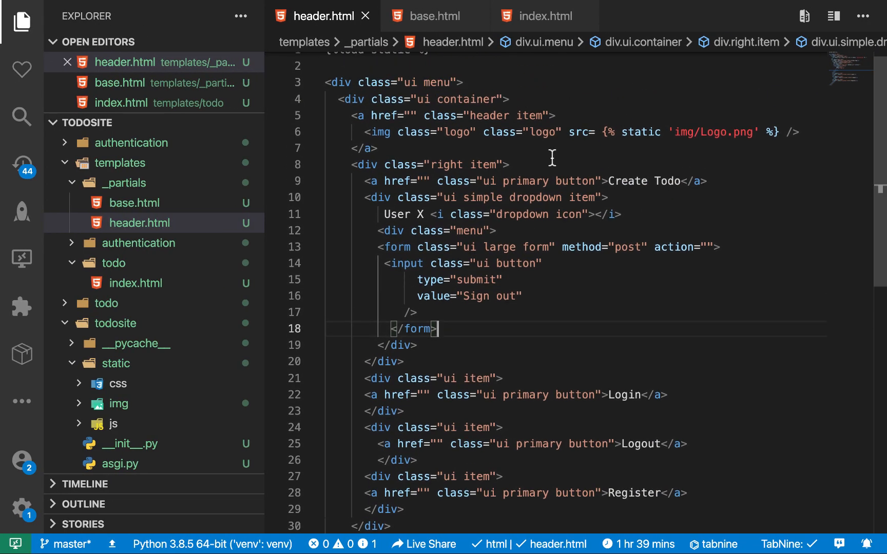
scroll(down, 3)
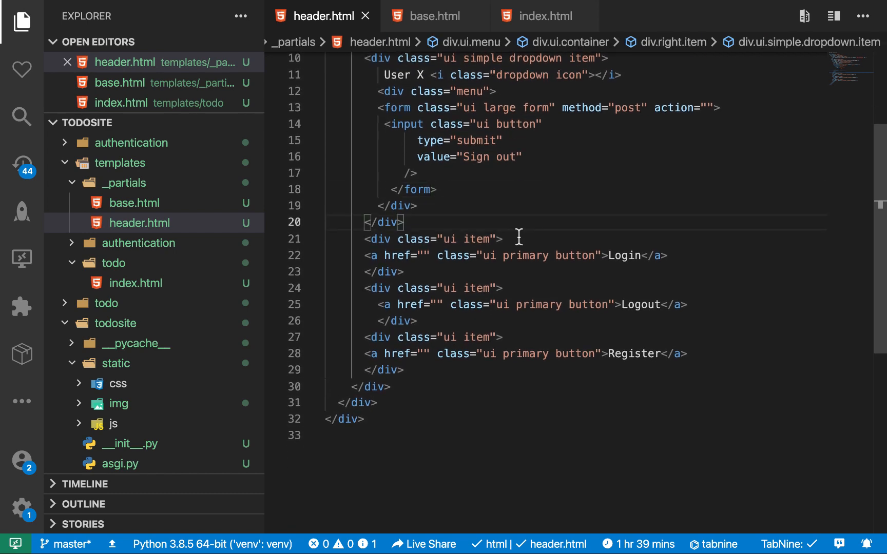
mouse_move(598, 324)
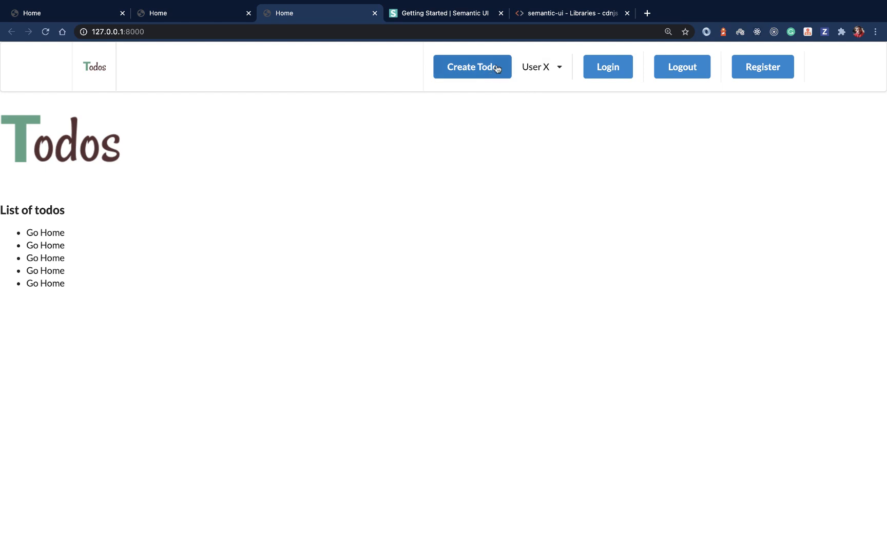
mouse_move(516, 114)
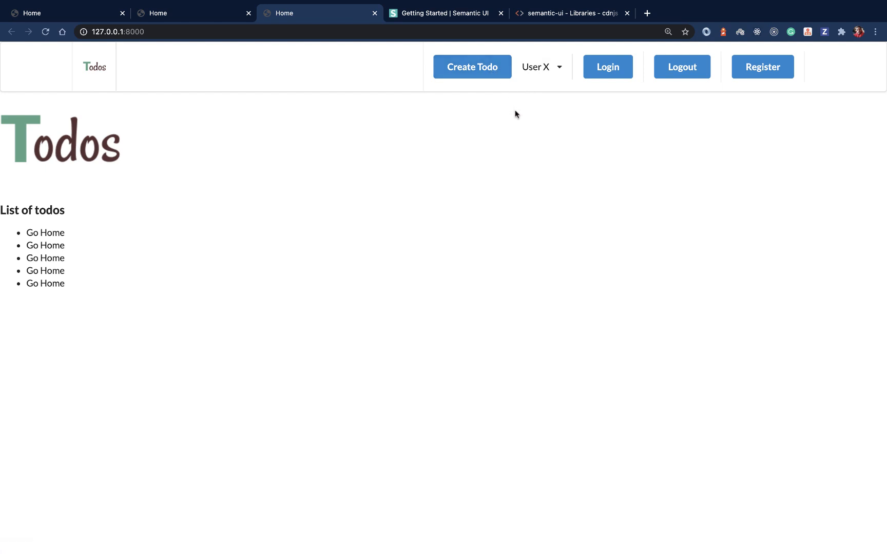
click(541, 66)
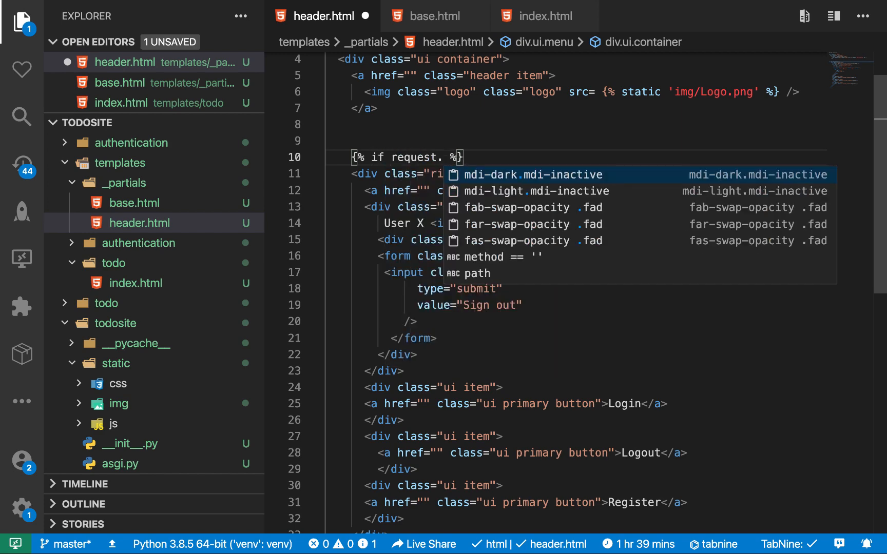
- Type {% if request.user.is_authenticated %} inside the header's right-side item div
text(user.)
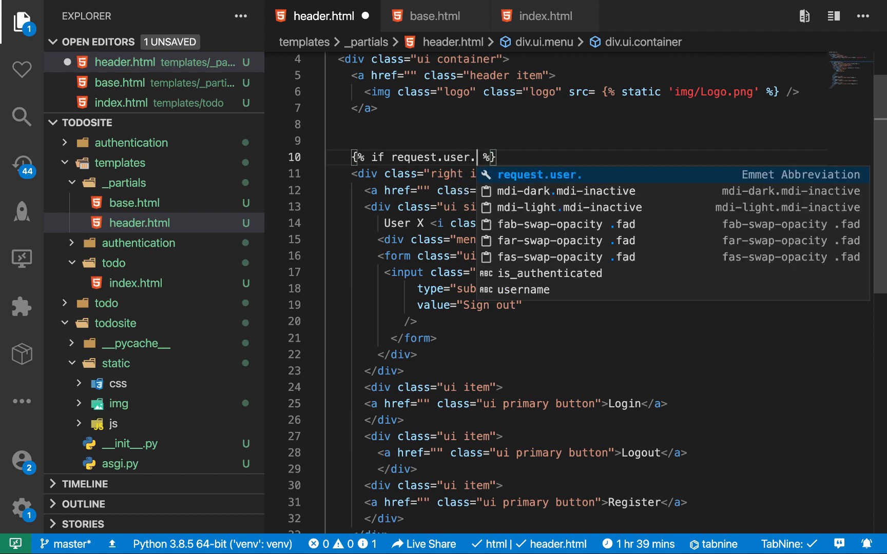
text(is)
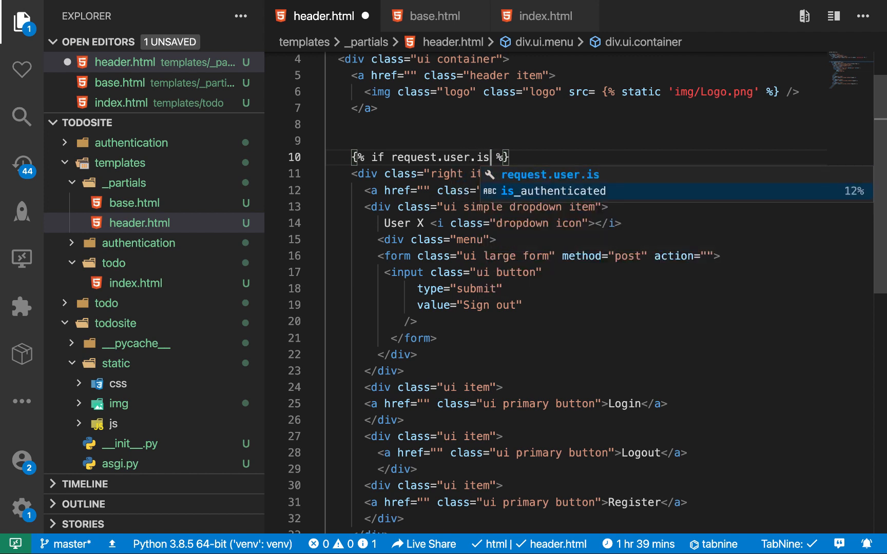
key(Tab)
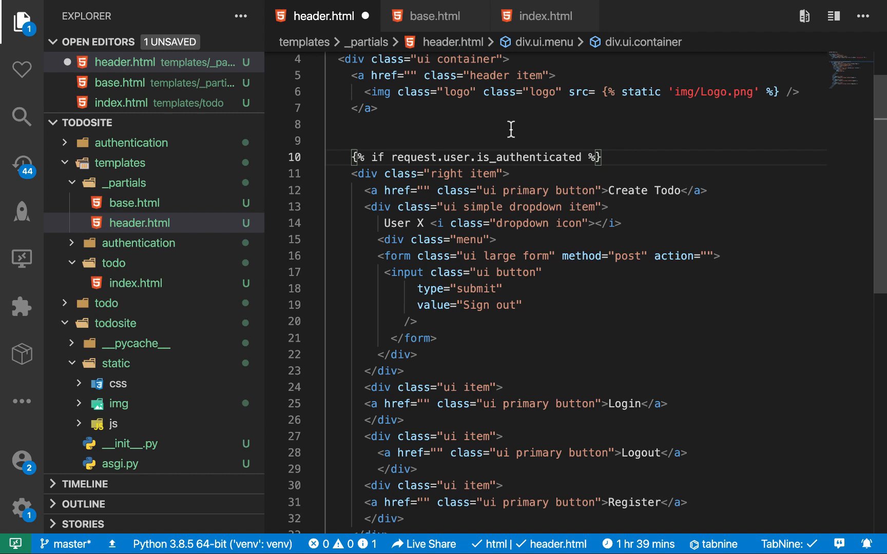
mouse_move(412, 147)
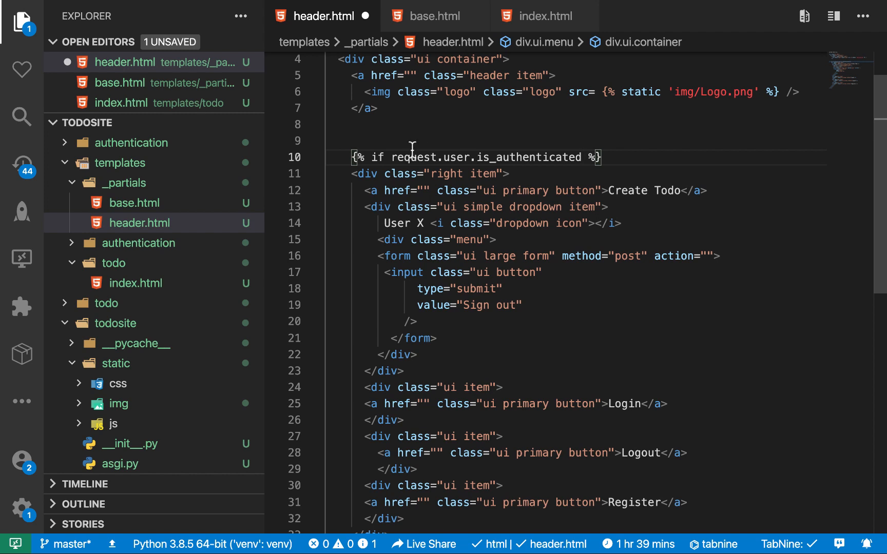
mouse_move(413, 148)
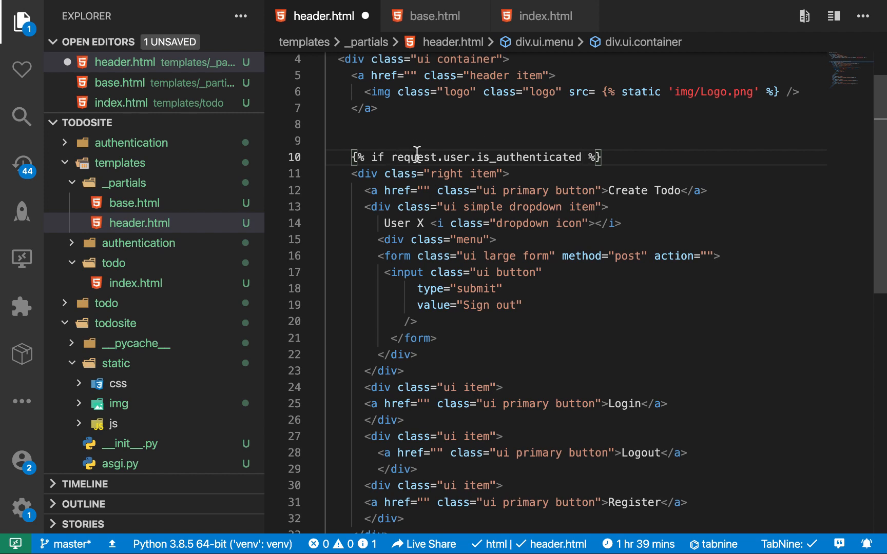
mouse_move(643, 208)
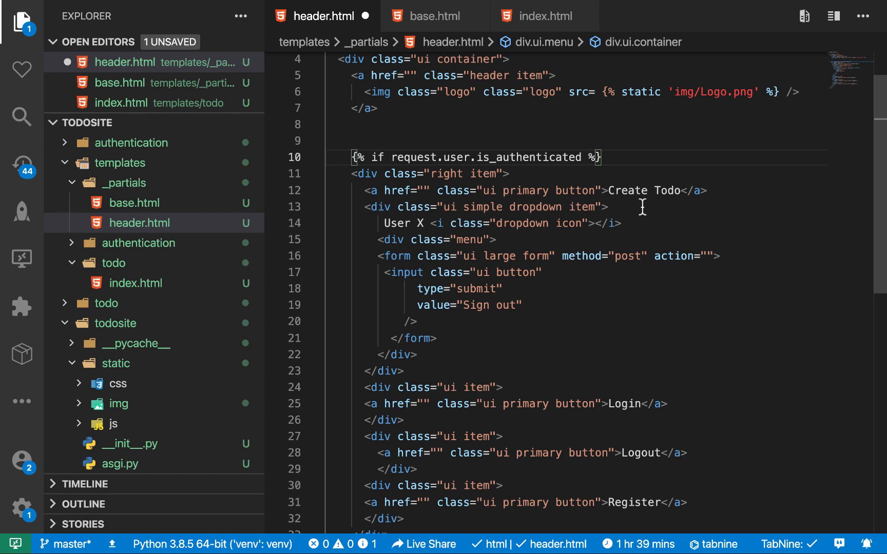
scroll(down, 3)
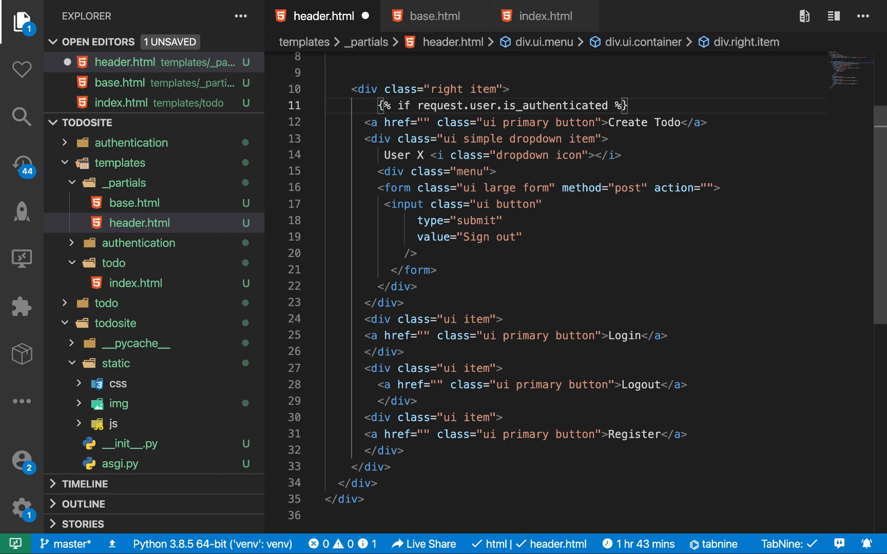
- Insert {% else %} before Login, delete the Logout block, and start the endif tag
click(395, 303)
text({% else %})
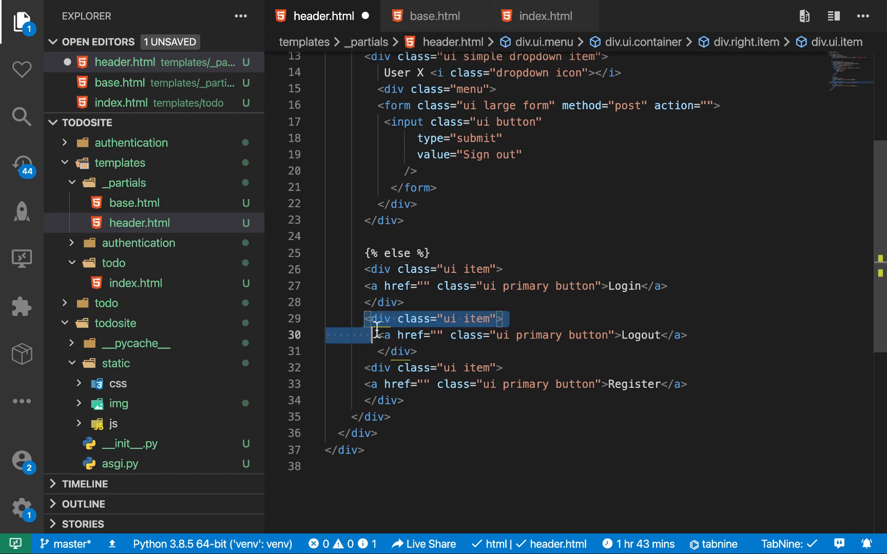
drag(373, 328, 422, 351)
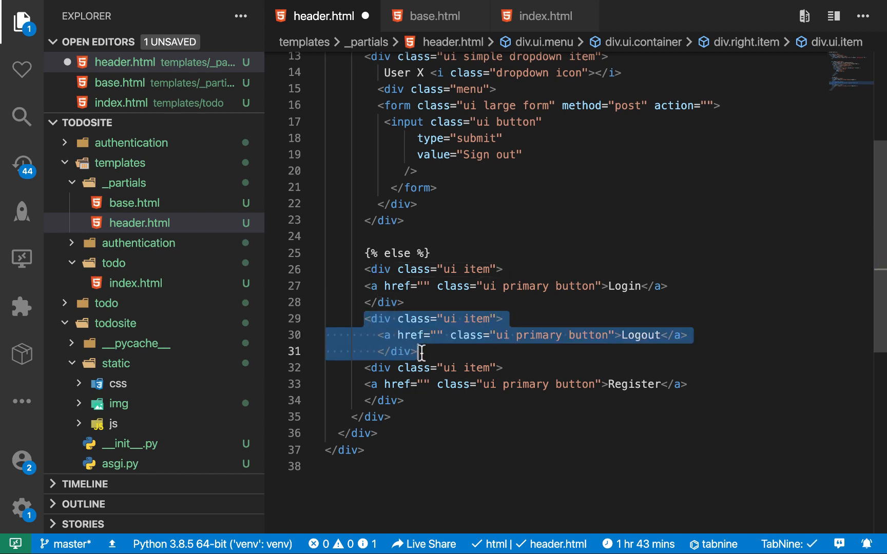
key(Delete)
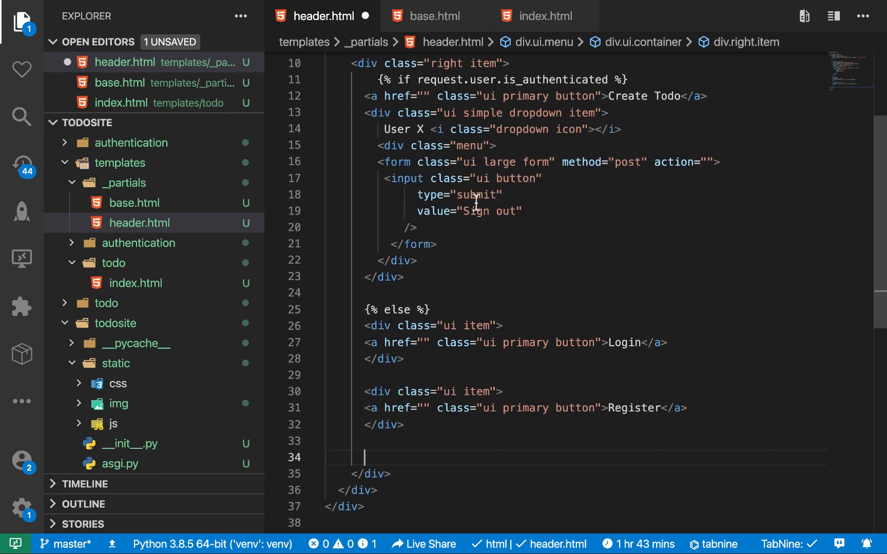
text({})
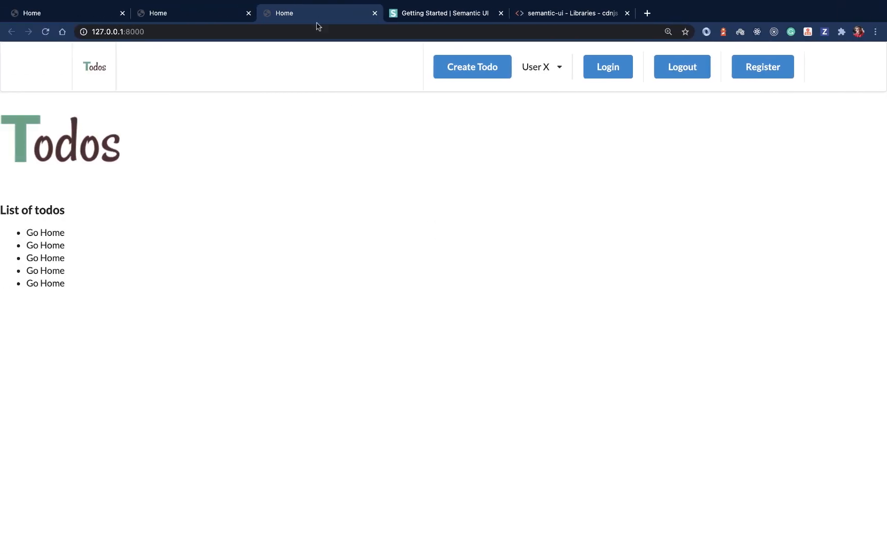
click(682, 67)
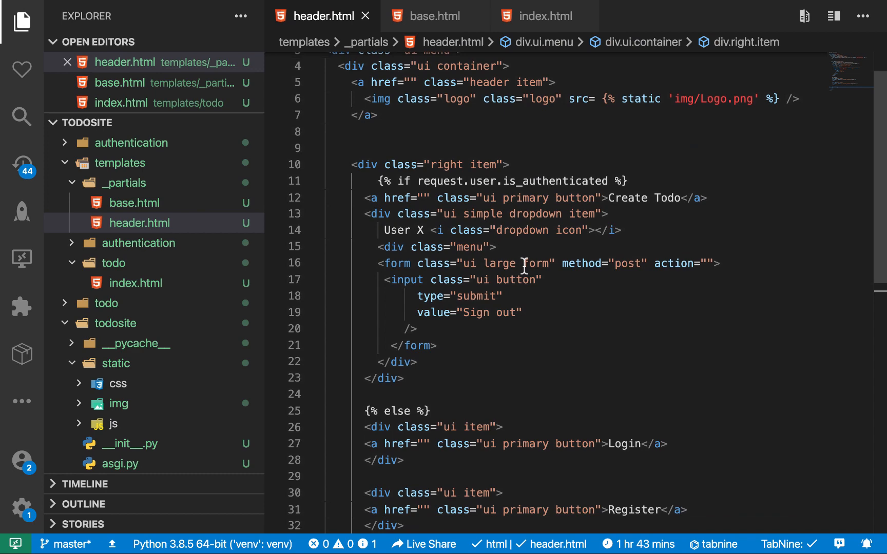
- Create create-todo.html in templates/todo and remove its leftover ul list
scroll(down, 3)
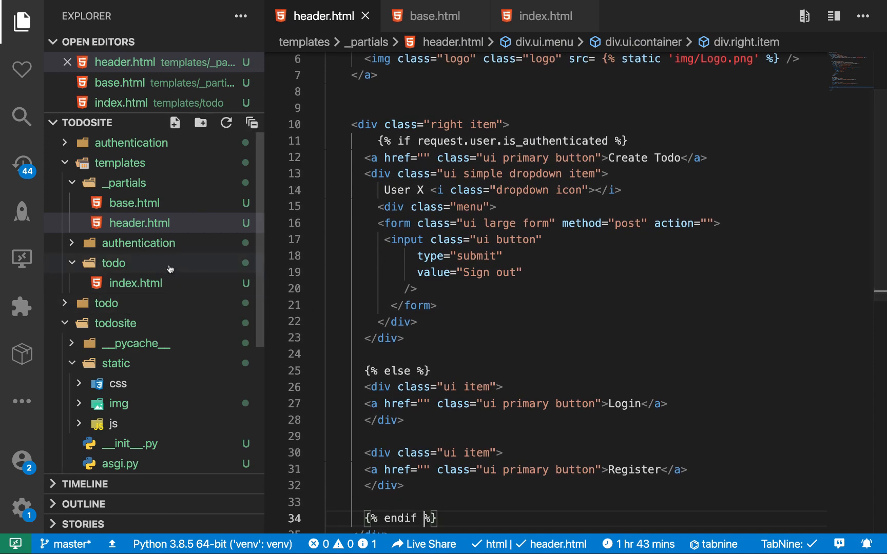
click(136, 283)
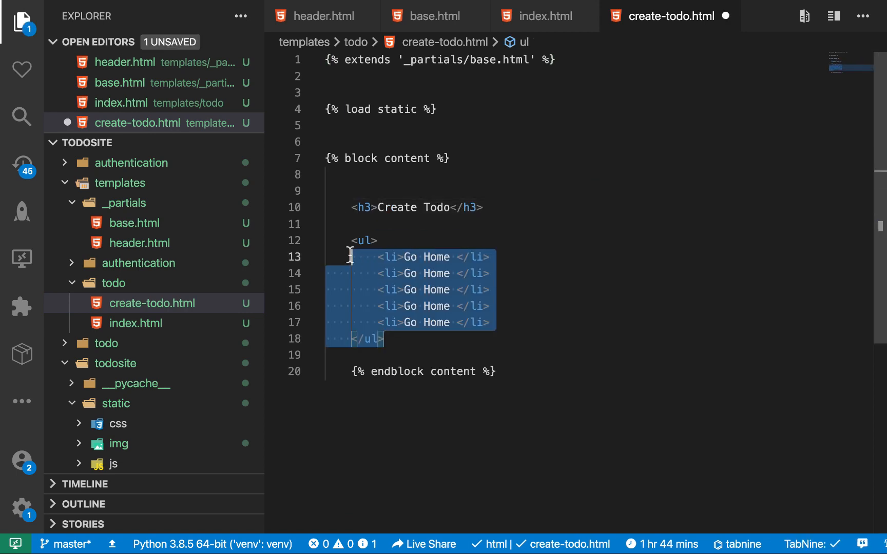
key(Delete)
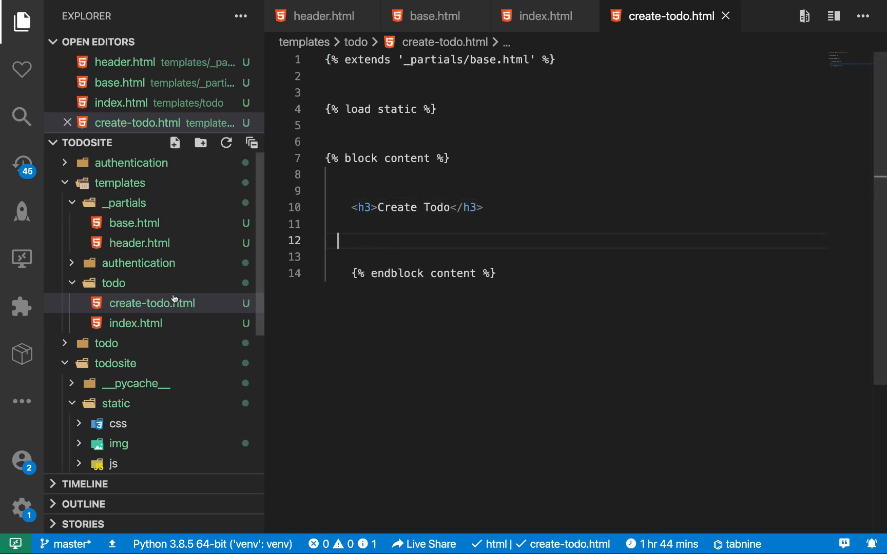
- Copy the create-todo template into new login.html and register.html authentication templates
click(153, 303)
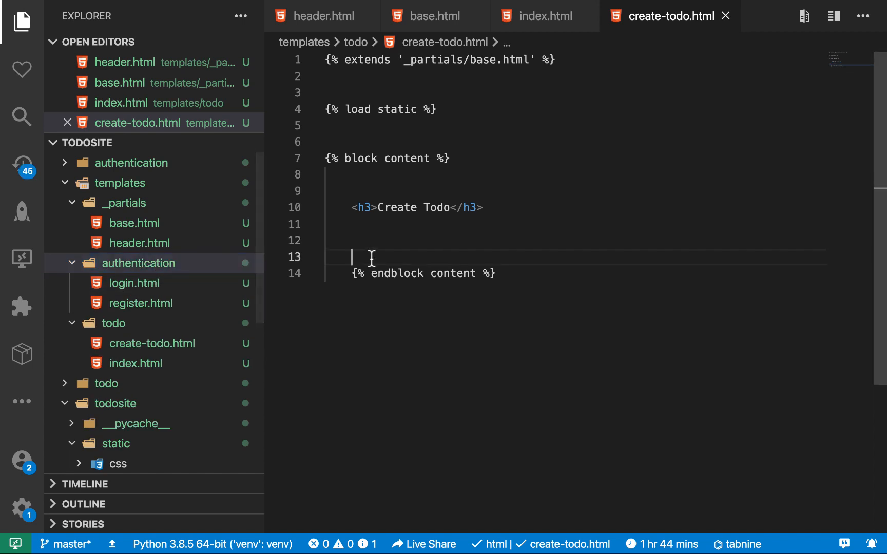
key(Ctrl+a)
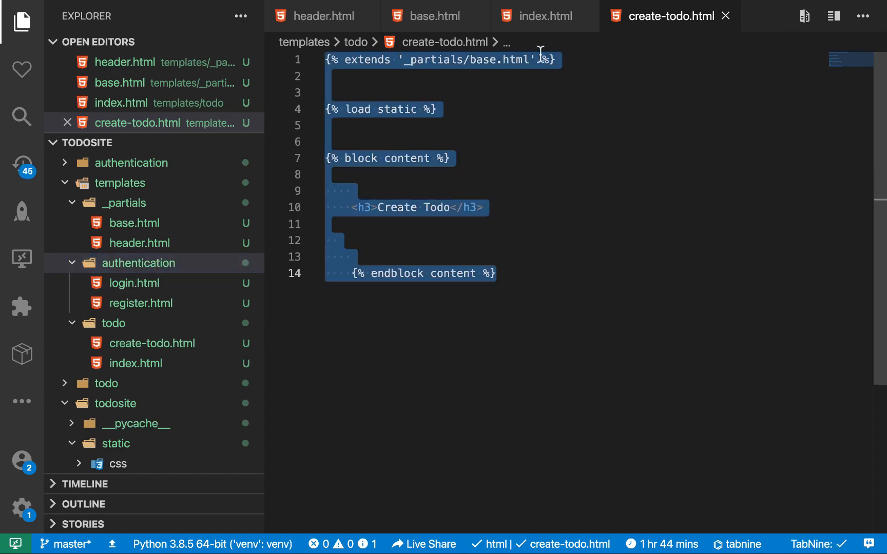
mouse_move(191, 232)
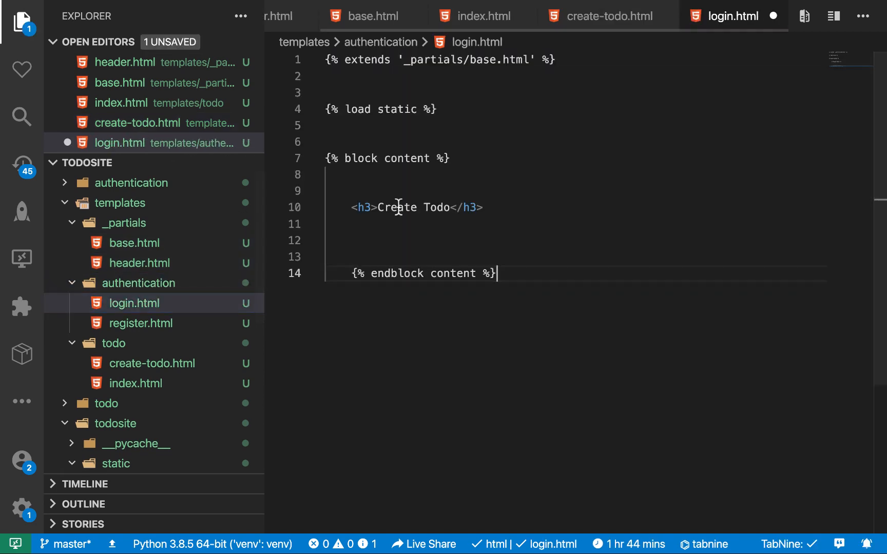
click(442, 207)
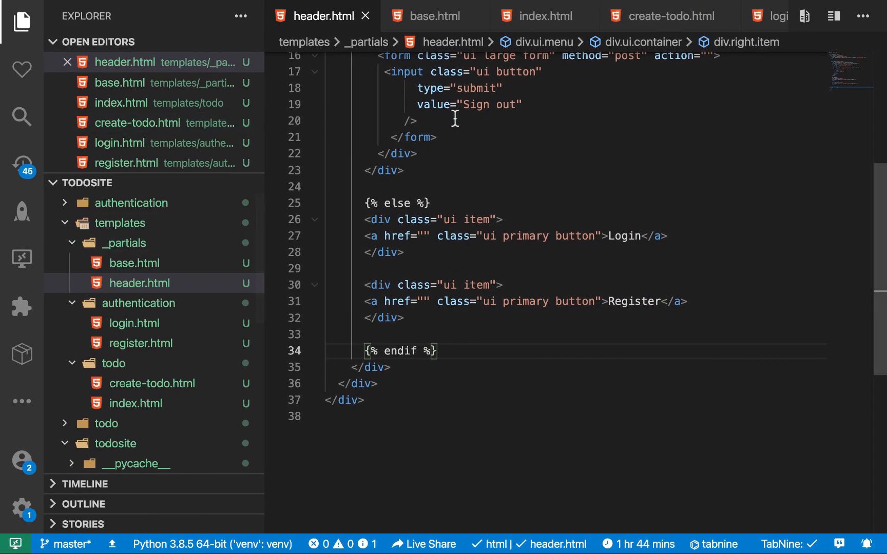
- Define register() and login() views rendering 'authentication/register.html' and 'authentication/login.html'
click(131, 203)
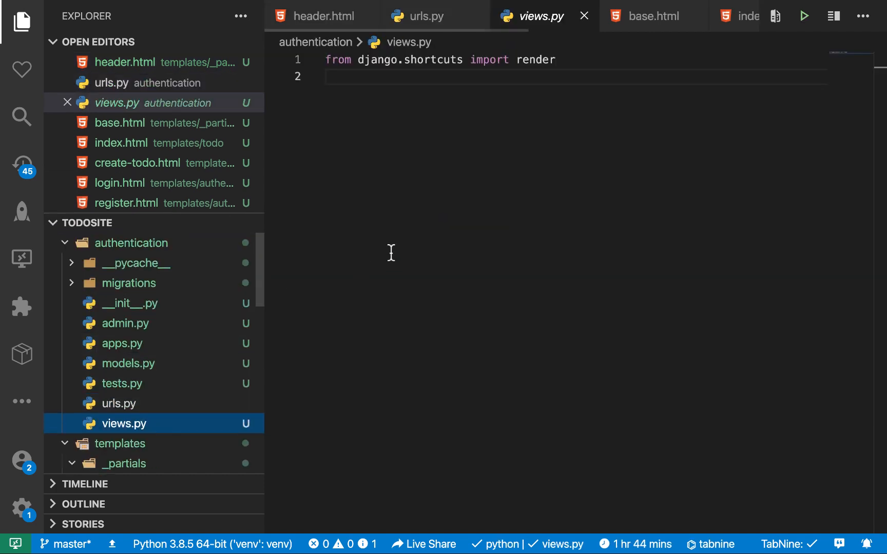
text(def)
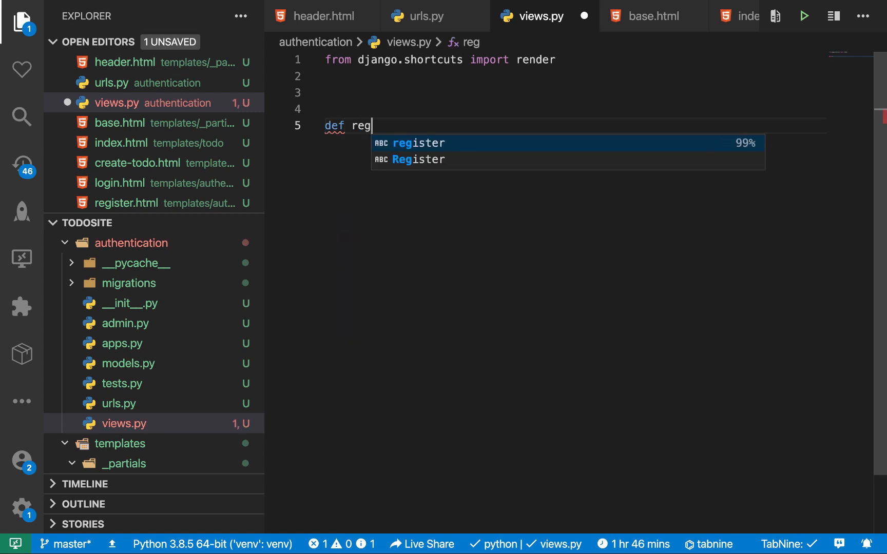
text(register(request):)
text(return)
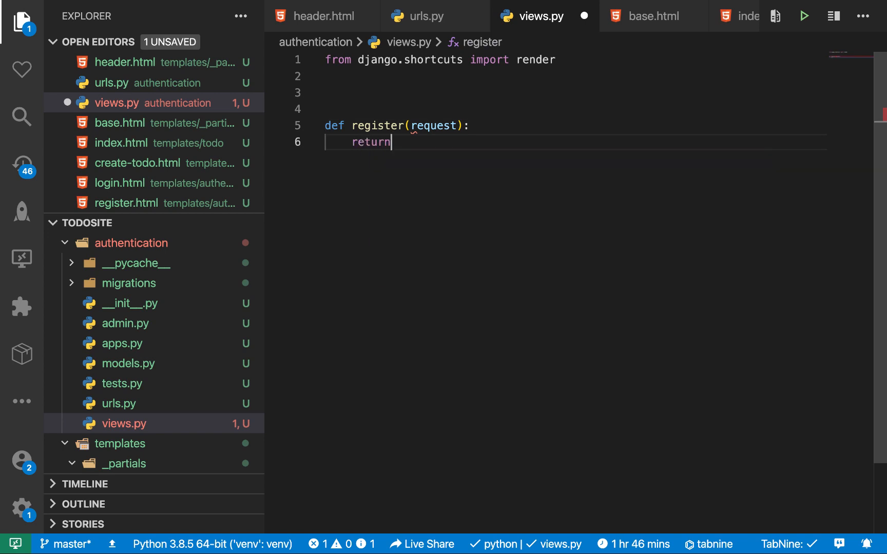
text(render(request,)
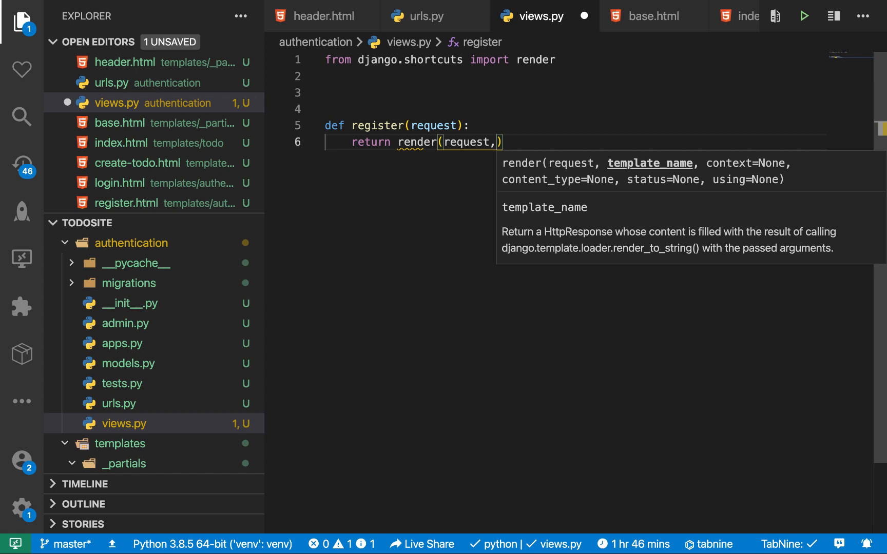
text('au')
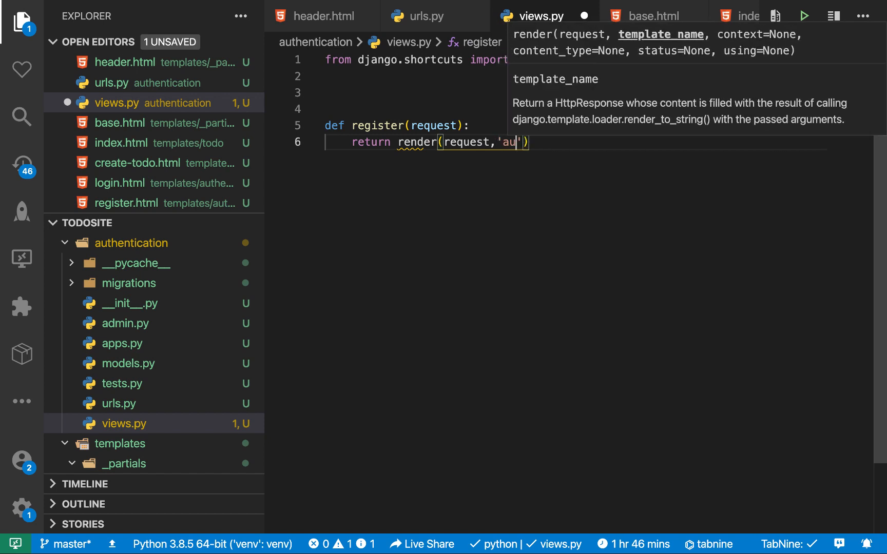
text(thenticatio)
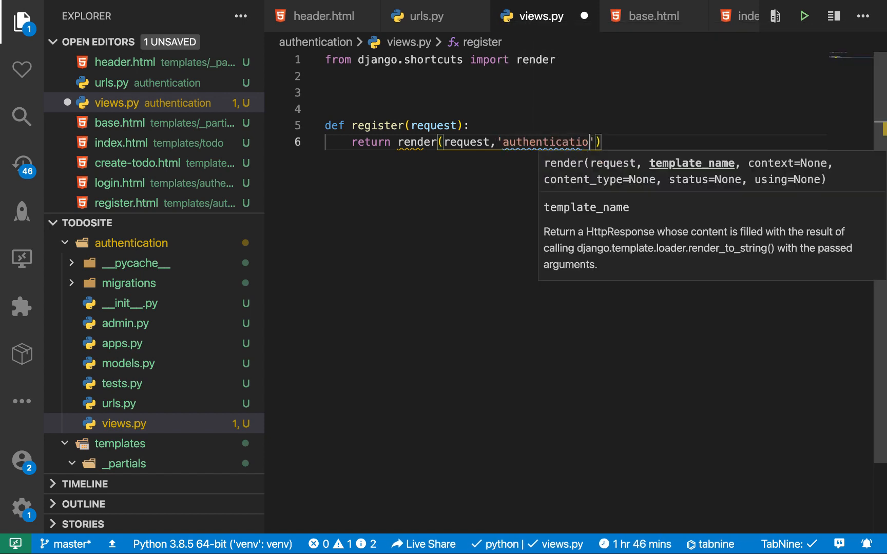
text(/regi)
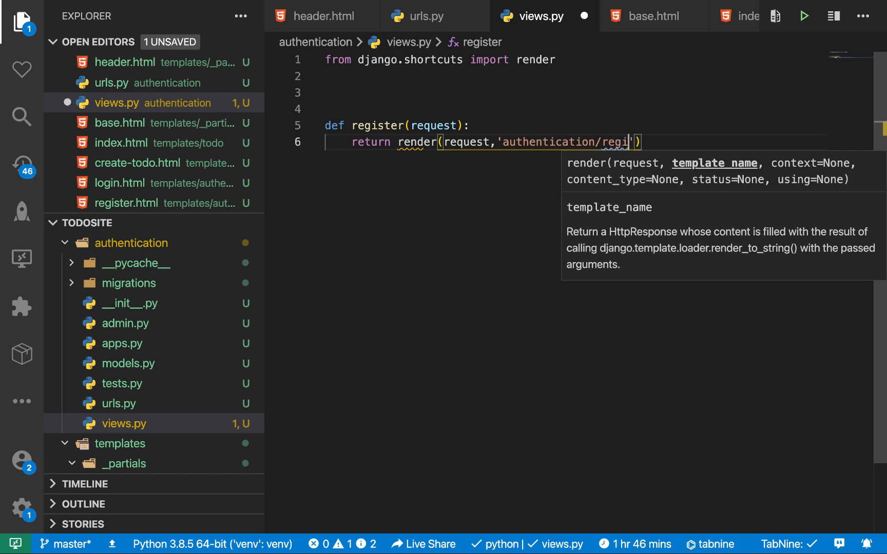
text(ster)
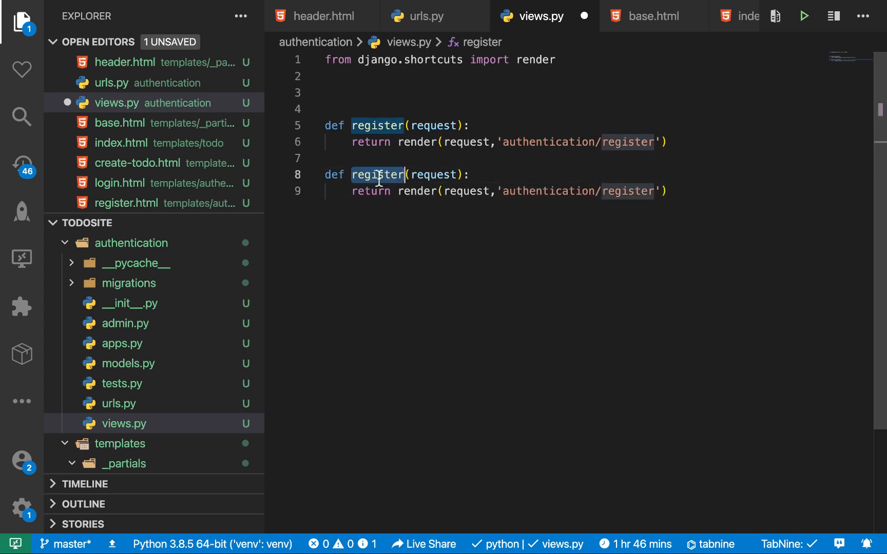
text(login)
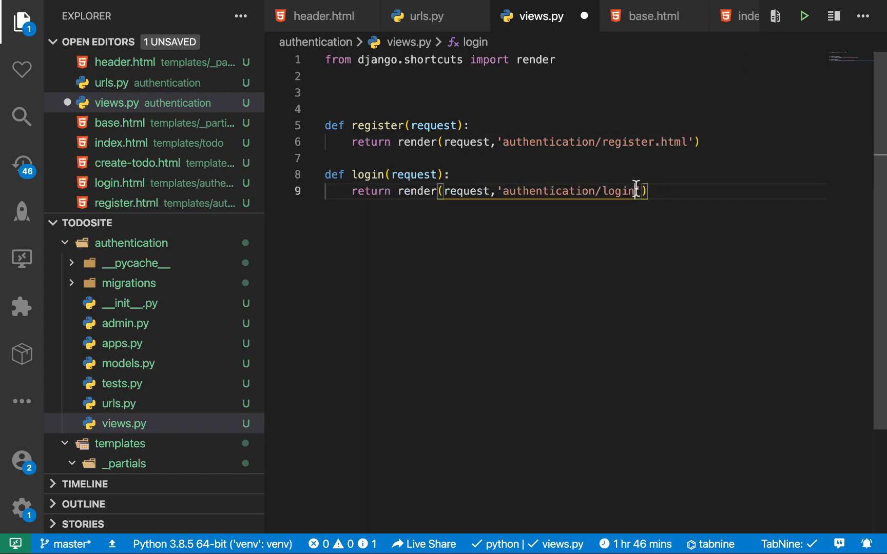
text(.html)
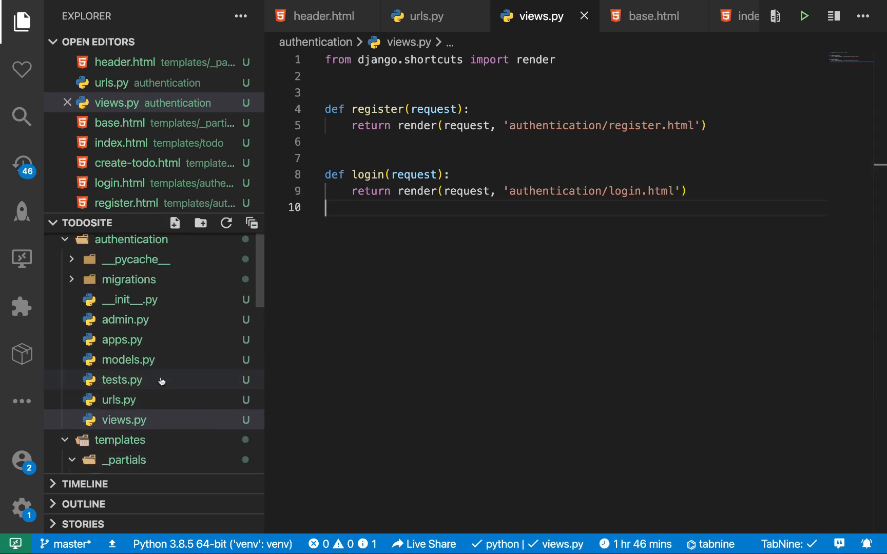
- Copy todo/urls.py into authentication/urls.py with login and register paths to their views
scroll(down, 3)
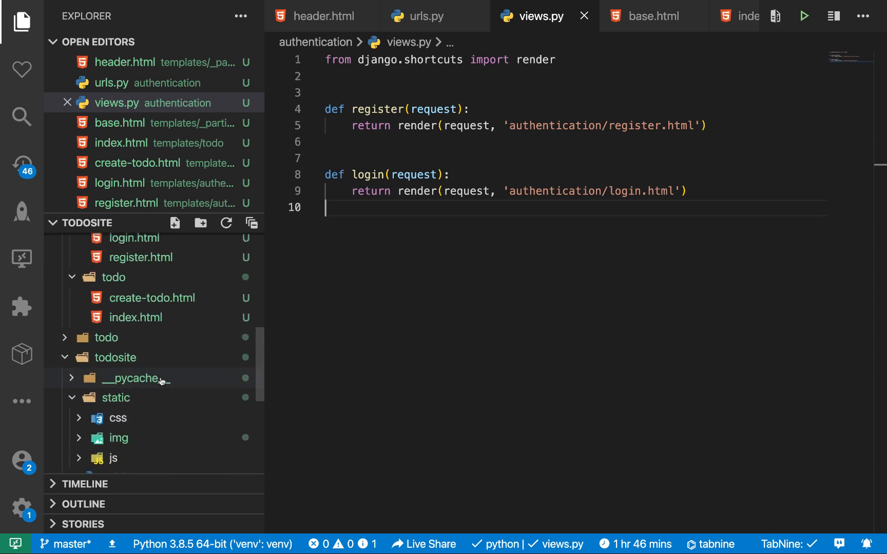
click(106, 337)
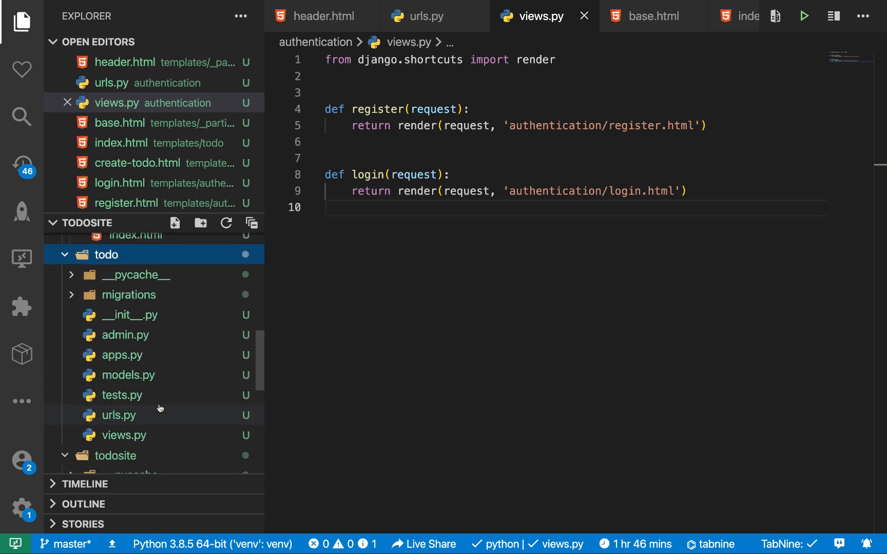
click(119, 416)
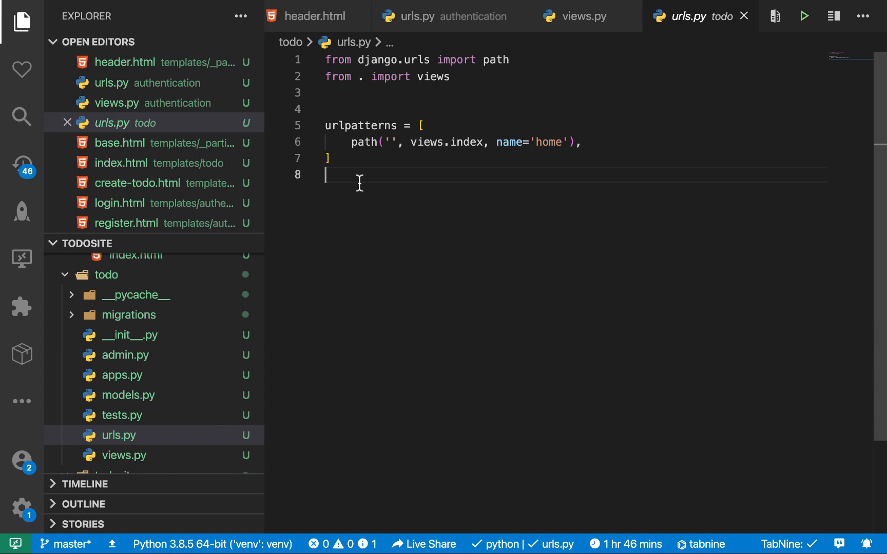
key(ctrl+a)
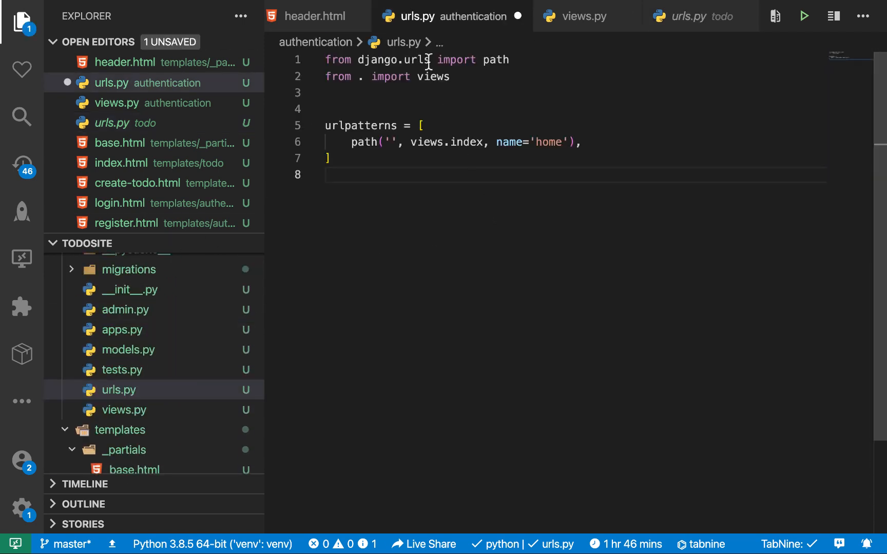
double_click(466, 142)
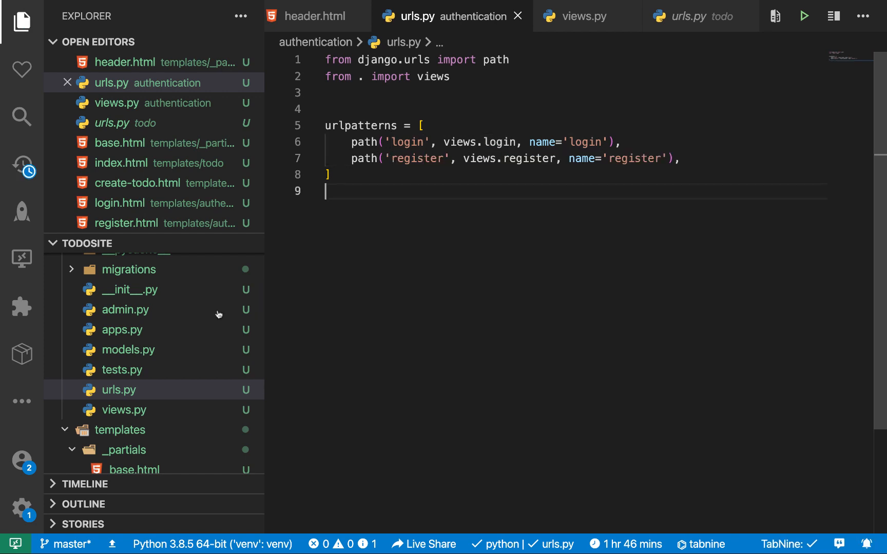
mouse_move(154, 379)
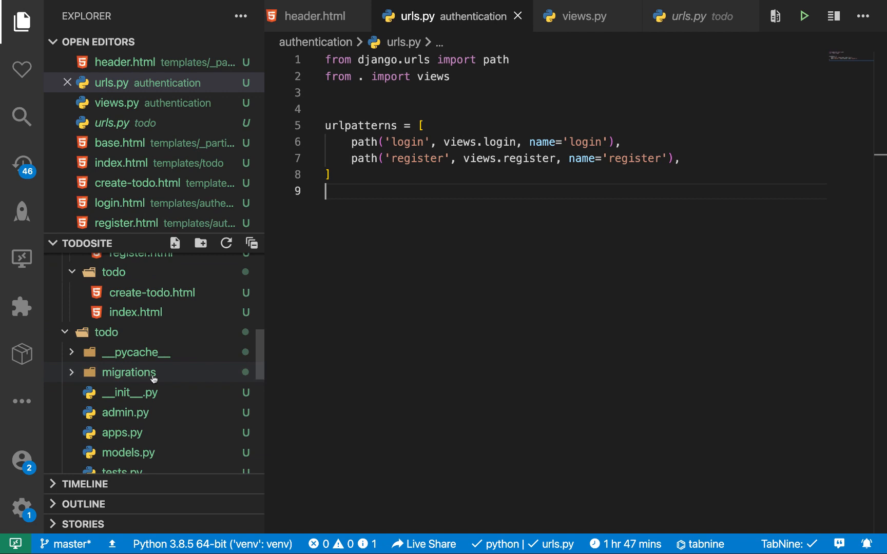
- Add path('auth', include('authentication.urls')) to todosite/urls.py
click(692, 16)
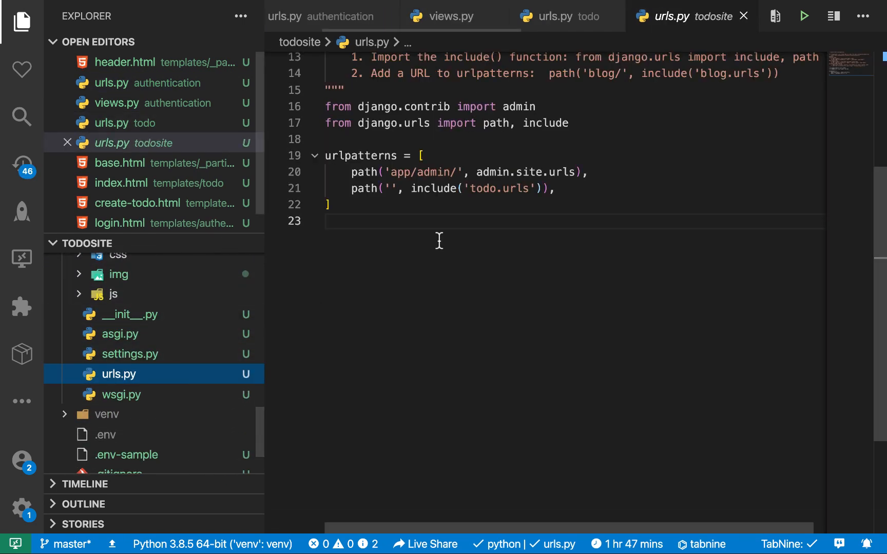
text(path('', include('todo.urls')),)
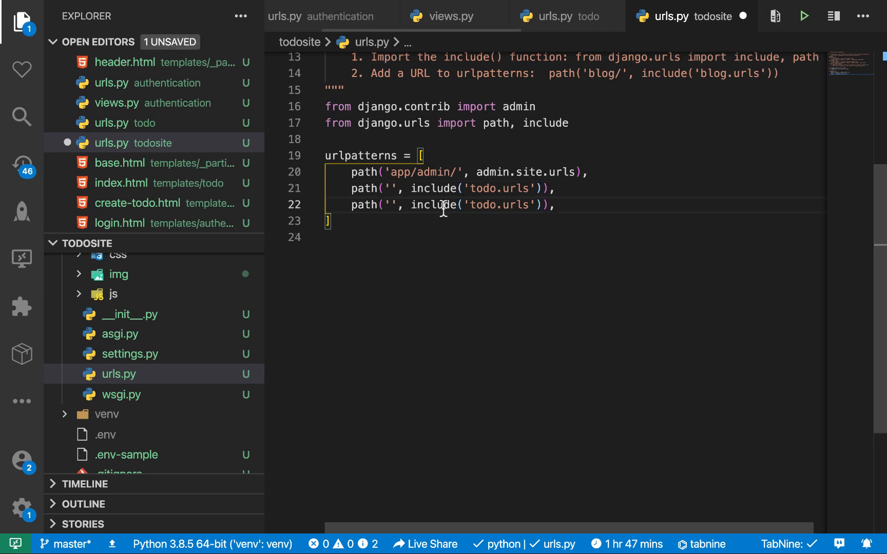
text(auth)
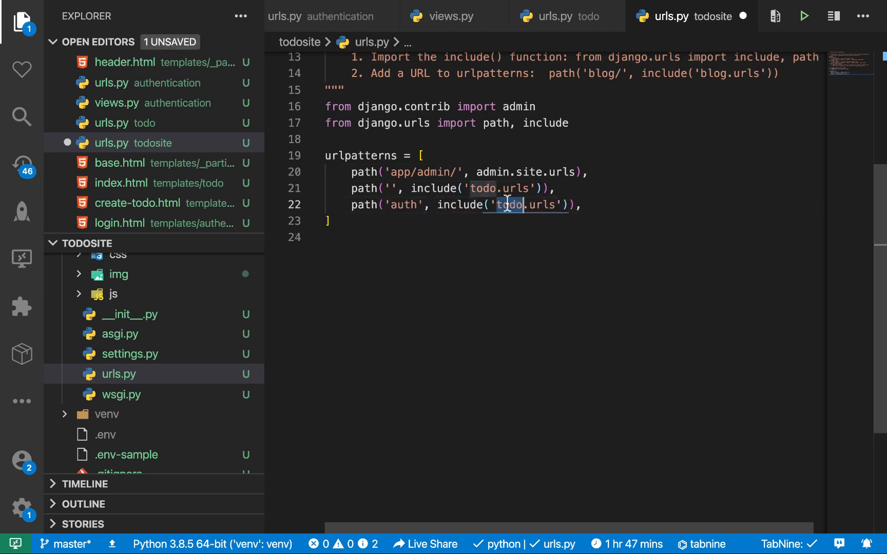
text(authentic)
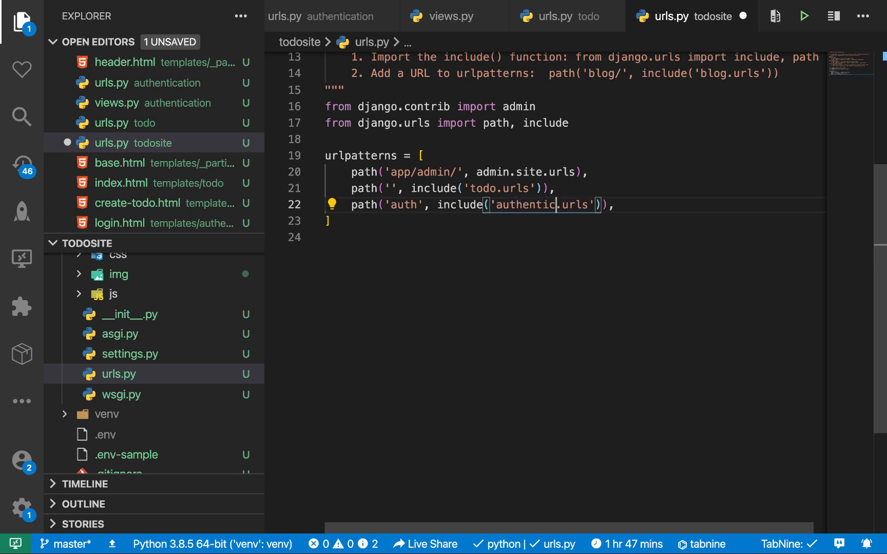
text(ation)
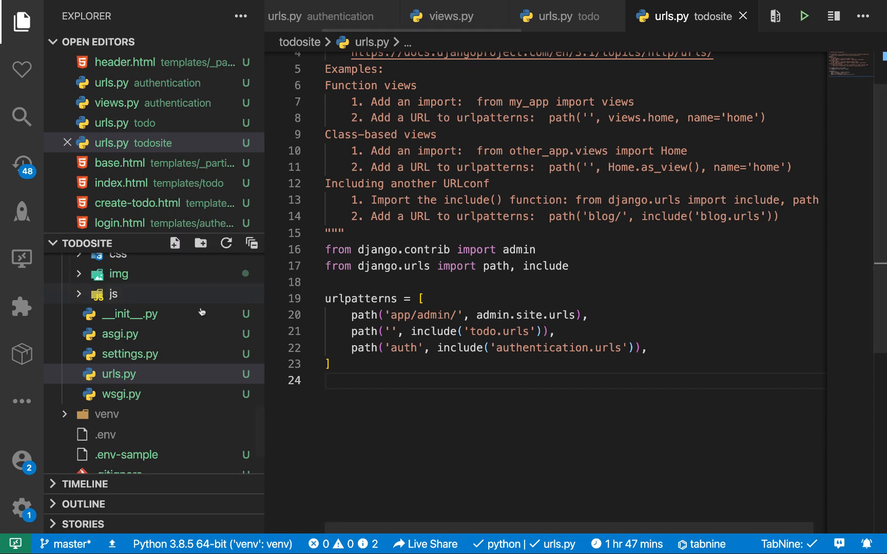
- Add a 'create-todo' path calling views.create_todo in todo/urls.py, then begin a create_todo view in todo/views.py
click(560, 17)
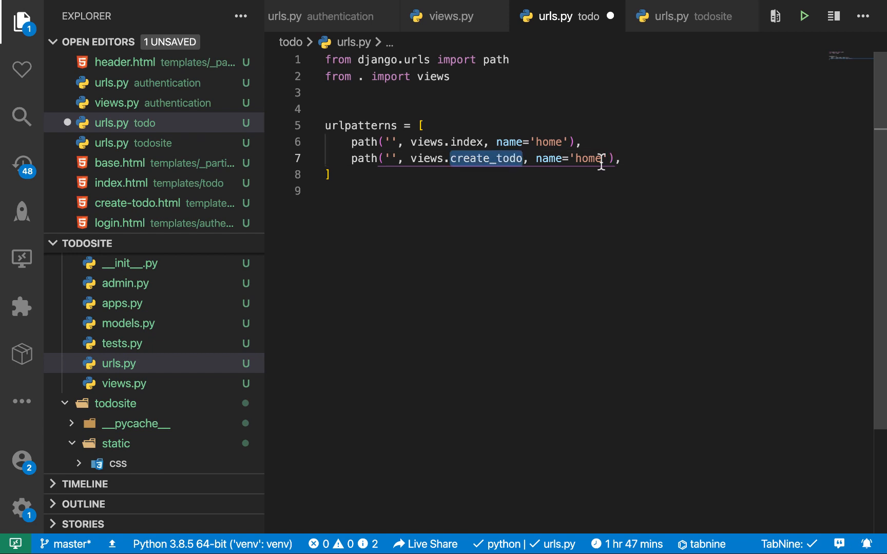
text(create_todo)
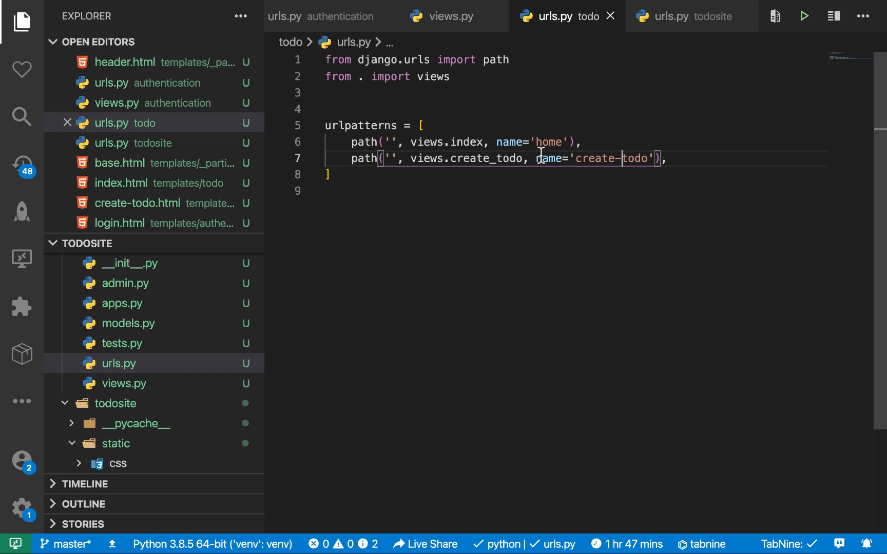
double_click(486, 158)
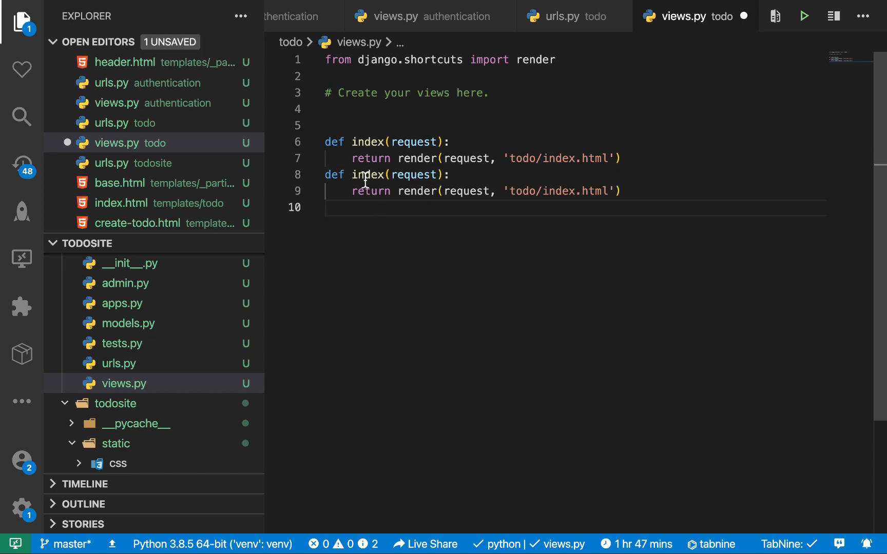
text(create)
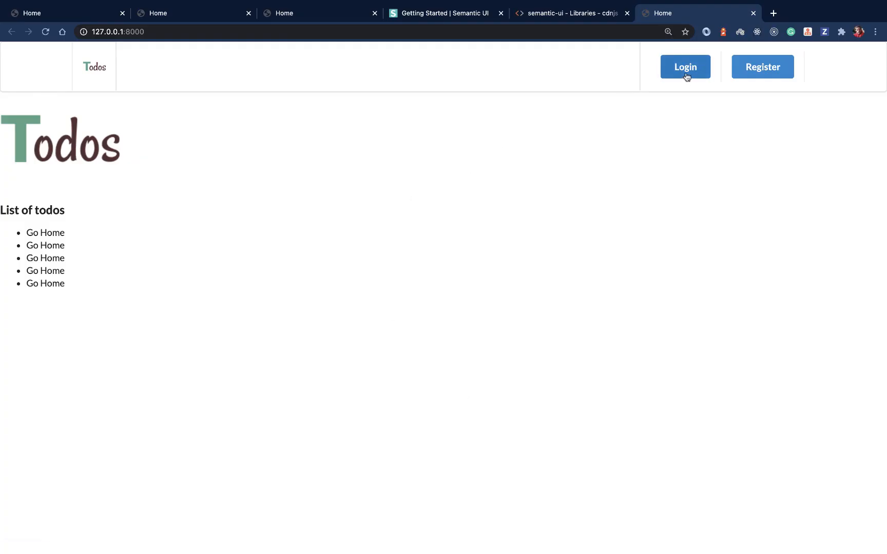
mouse_move(540, 157)
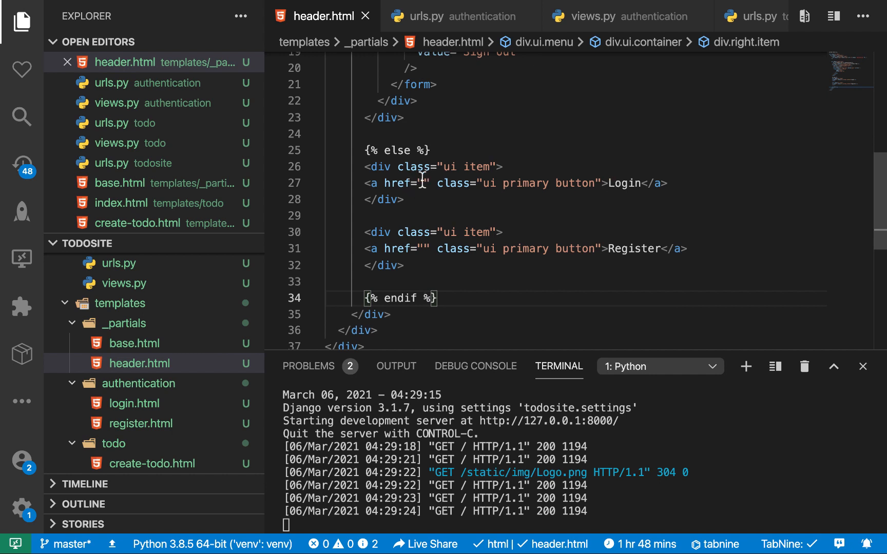
- Set the header.html Login href to {% url 'login' %} and Register href to {% url 'register' %}
text({)
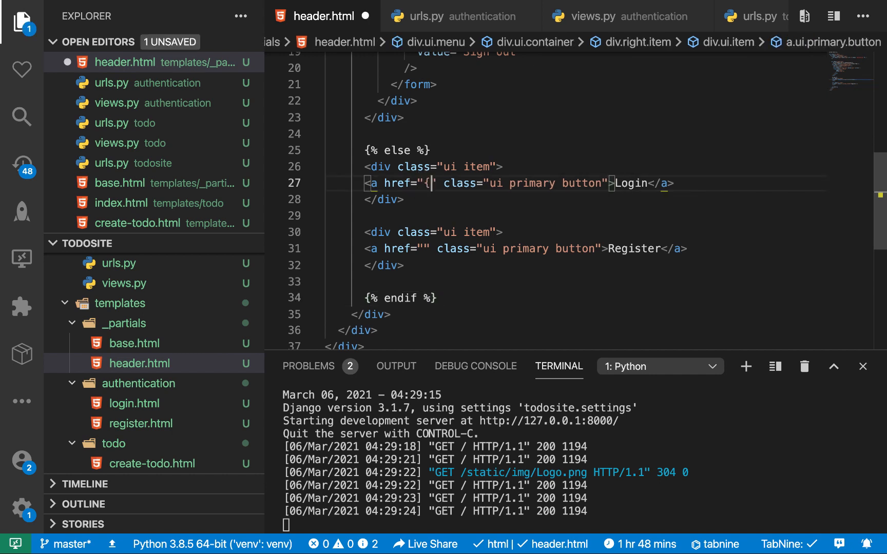
text(% %)
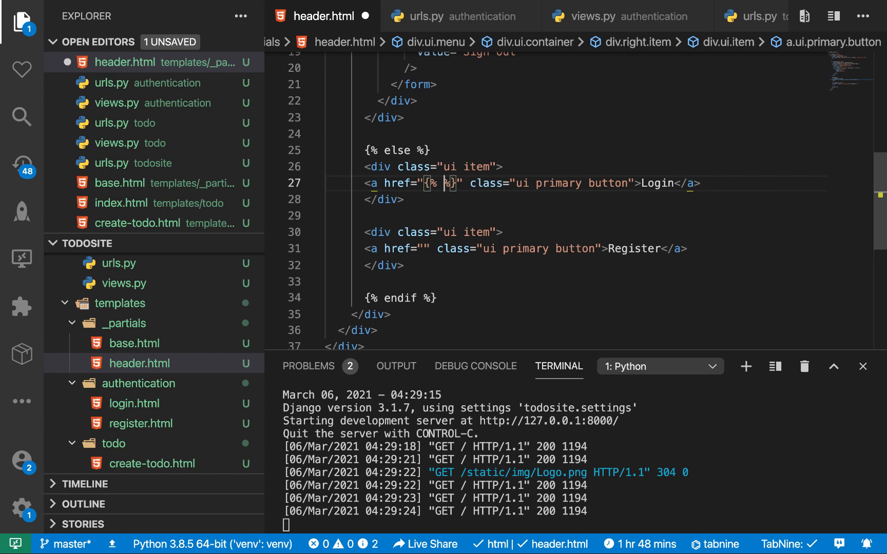
text(url)
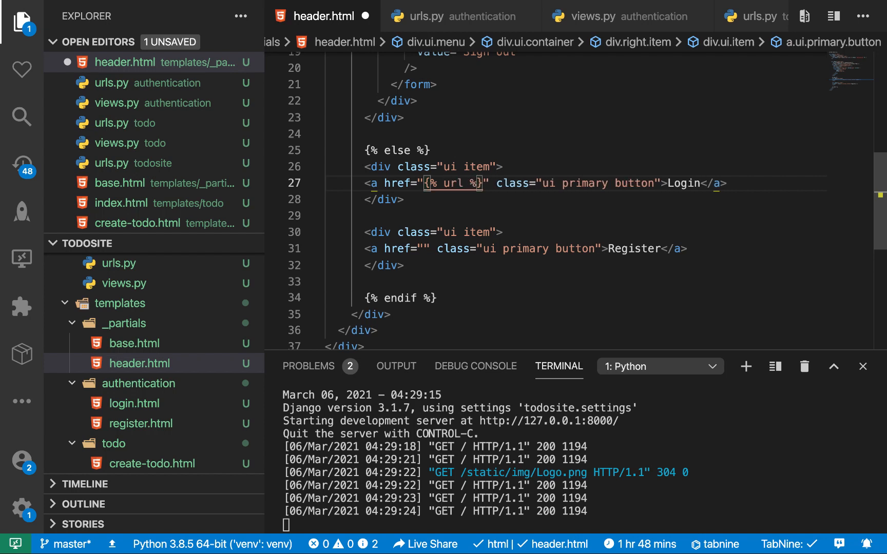
text(' ')
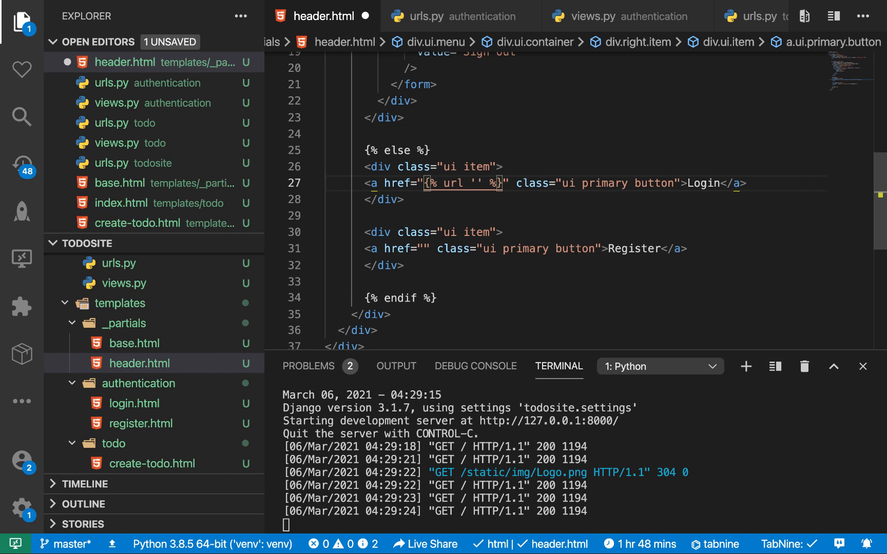
text(login)
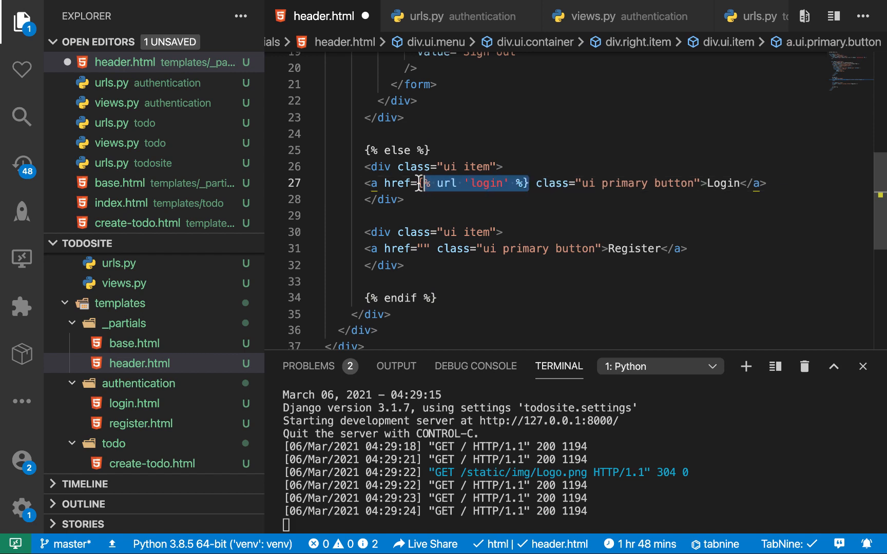
text({% url 'register' %})
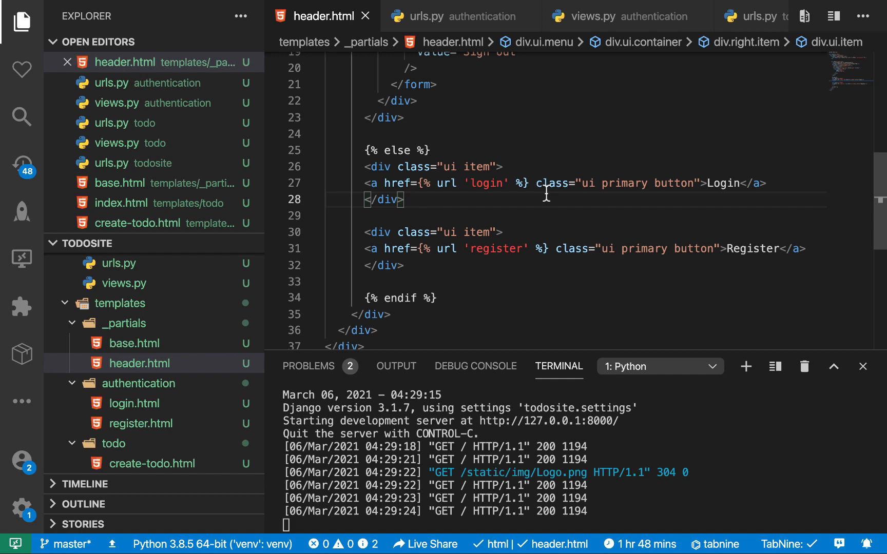
mouse_move(548, 424)
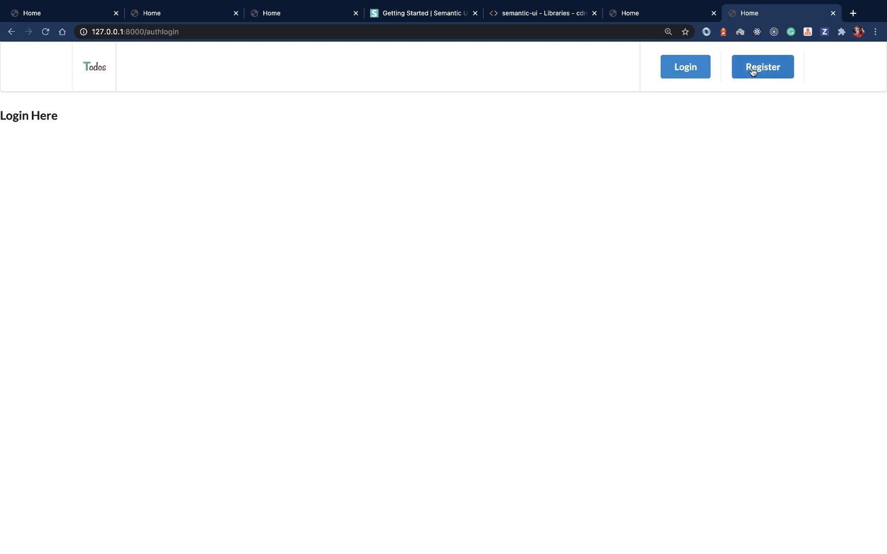
- Follow the site header's Register button to reach the Register Here page
click(763, 66)
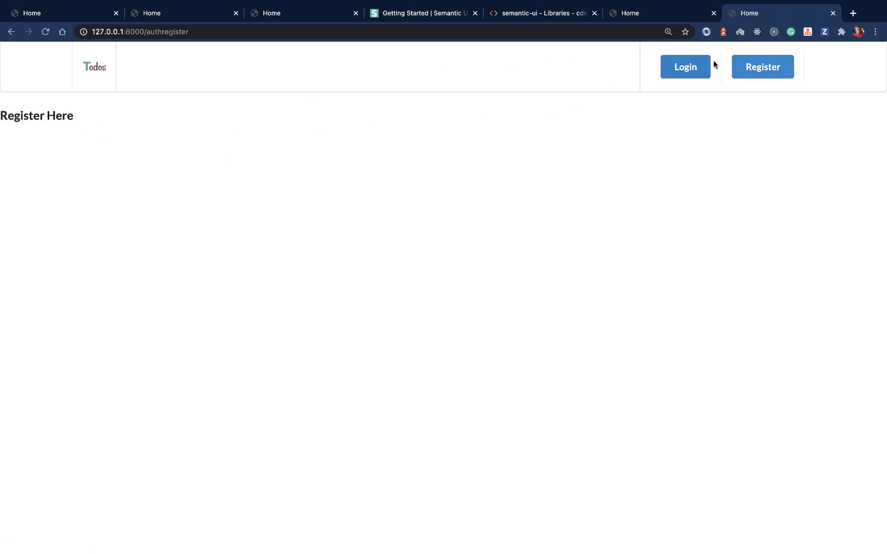